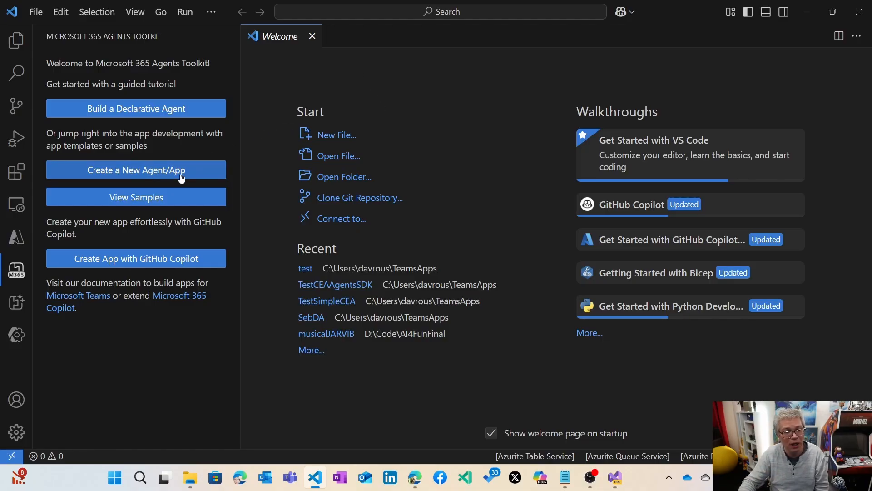
Open the Agents Toolkit's new project type list via Create a New Agent/App.
{"action": "left_click", "coordinate": [136, 170]}
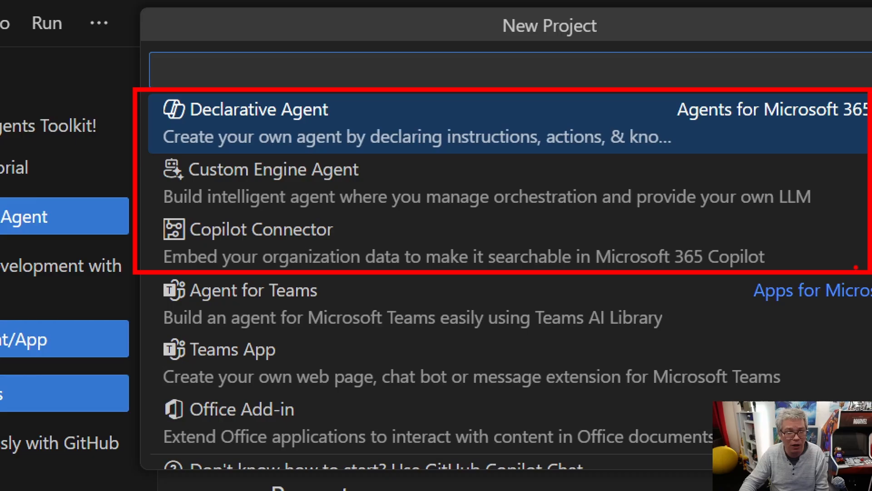
{"action": "mouse_move", "coordinate": [459, 136]}
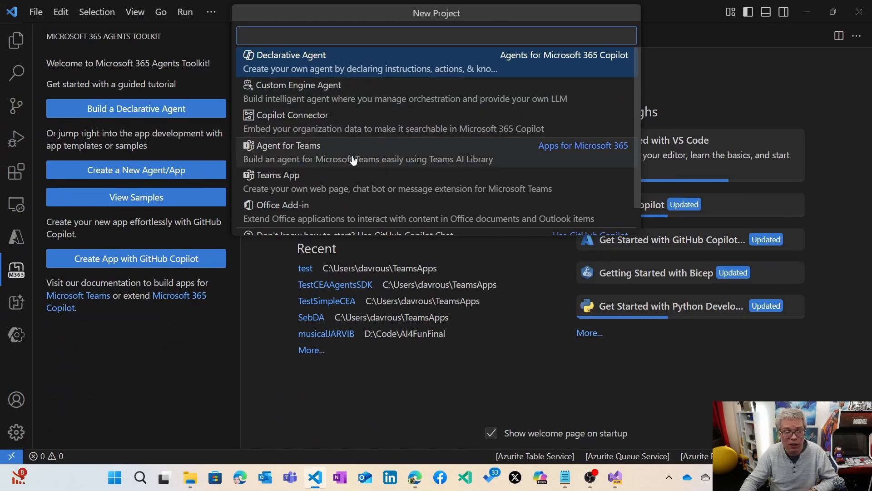
{"action": "mouse_move", "coordinate": [353, 159]}
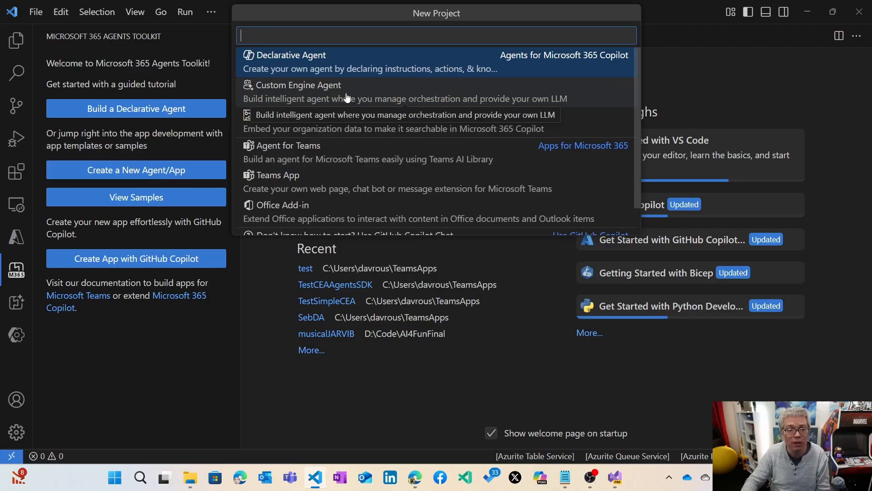
Choose a Custom Engine Agent project using Azure OpenAI as the language model service.
{"action": "left_click", "coordinate": [298, 84]}
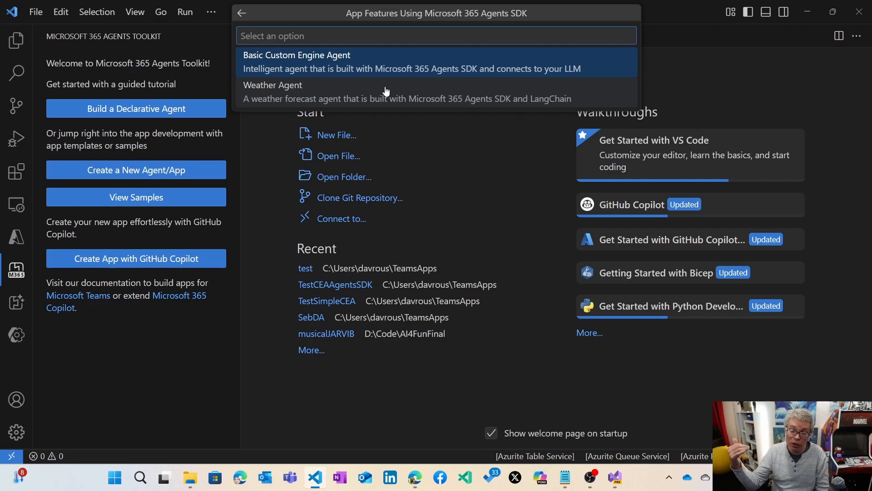
{"action": "mouse_move", "coordinate": [410, 100]}
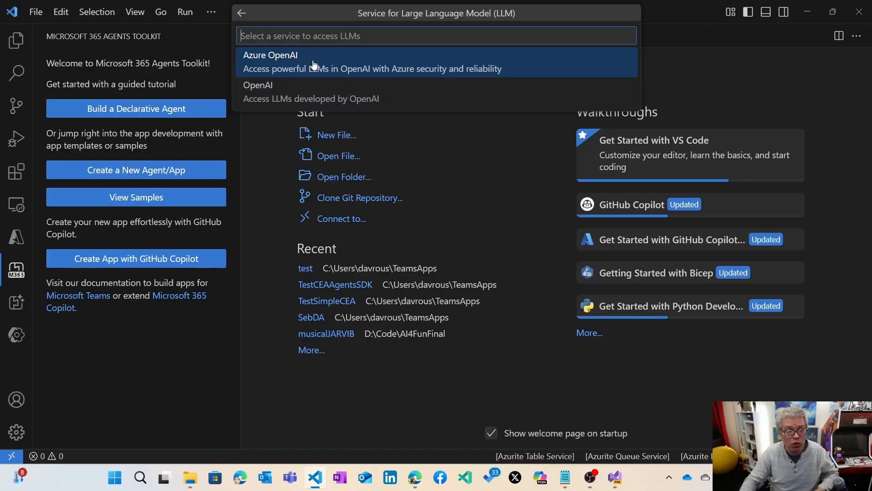
{"action": "left_click", "coordinate": [270, 61]}
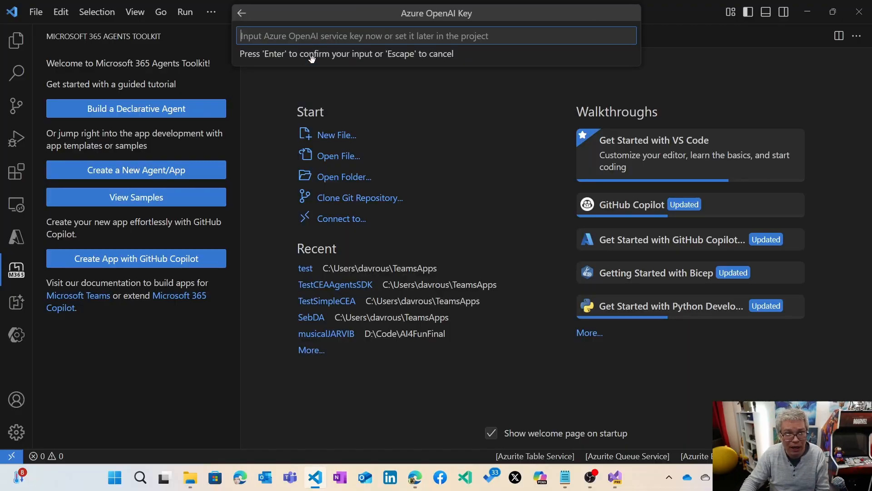
{"action": "mouse_move", "coordinate": [305, 342]}
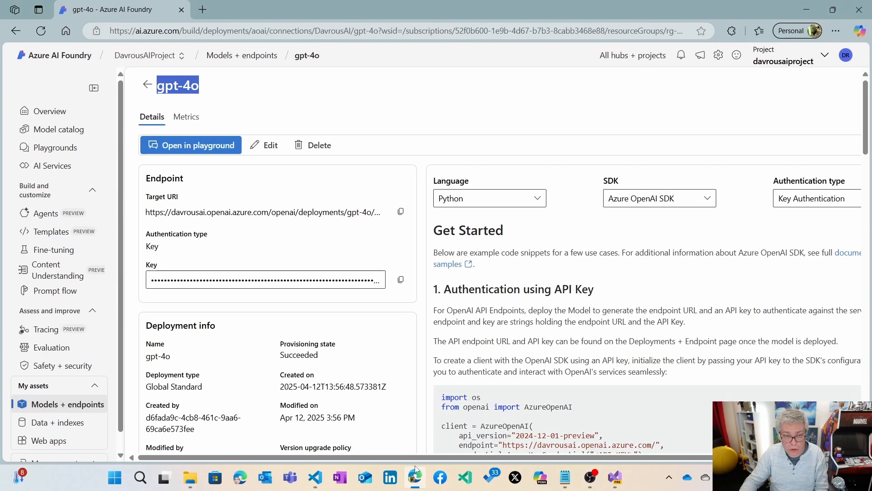
{"action": "left_click", "coordinate": [68, 404]}
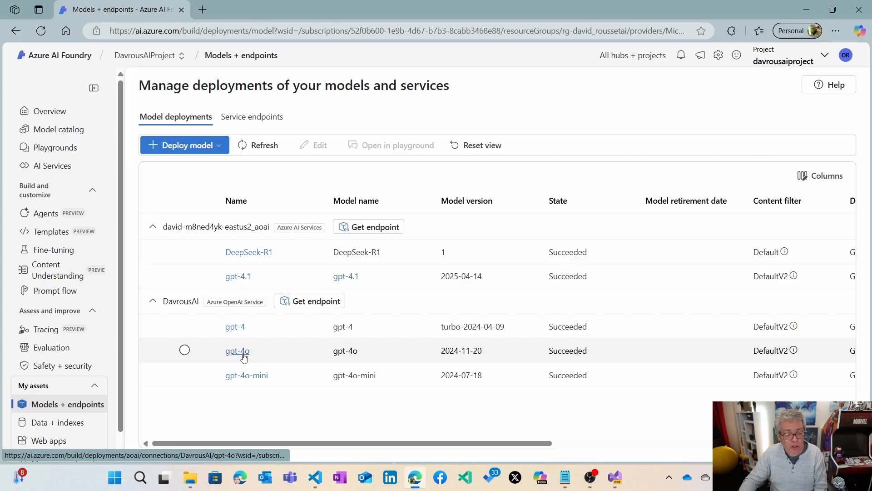
{"action": "left_click", "coordinate": [237, 350]}
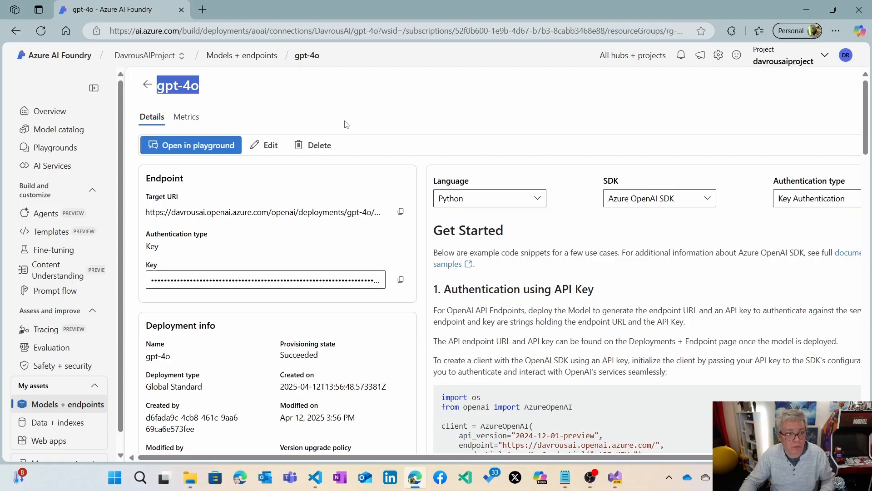
Enter deployment gpt-4o, use the default folder, and name the app TestWeatherLC.
{"action": "type", "text": "gpt-4o"}
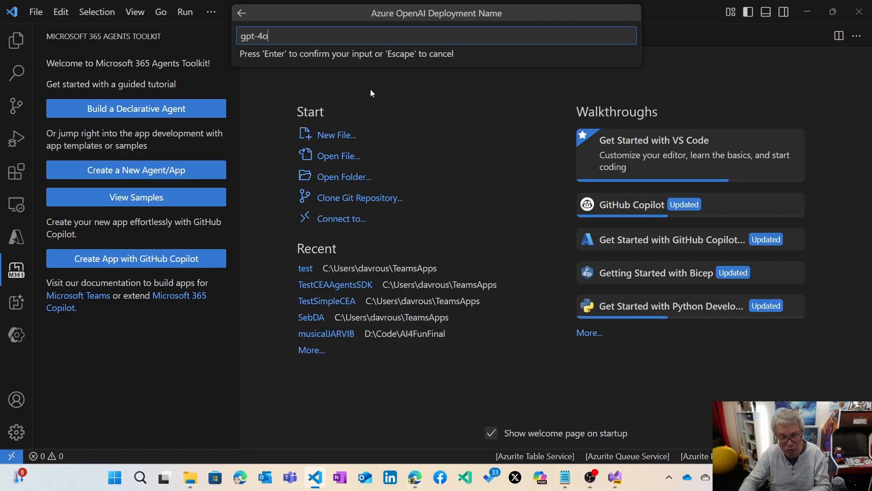
{"action": "key", "text": "Enter"}
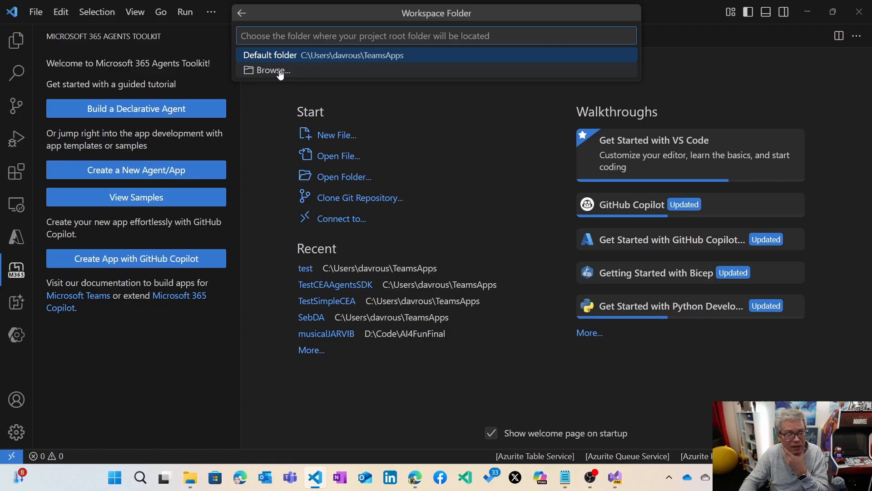
{"action": "left_click", "coordinate": [270, 55]}
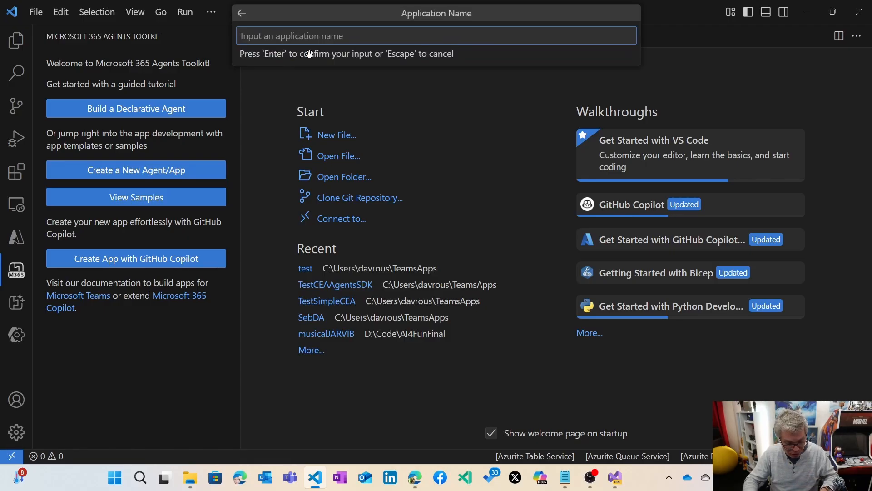
{"action": "type", "text": "TestW"}
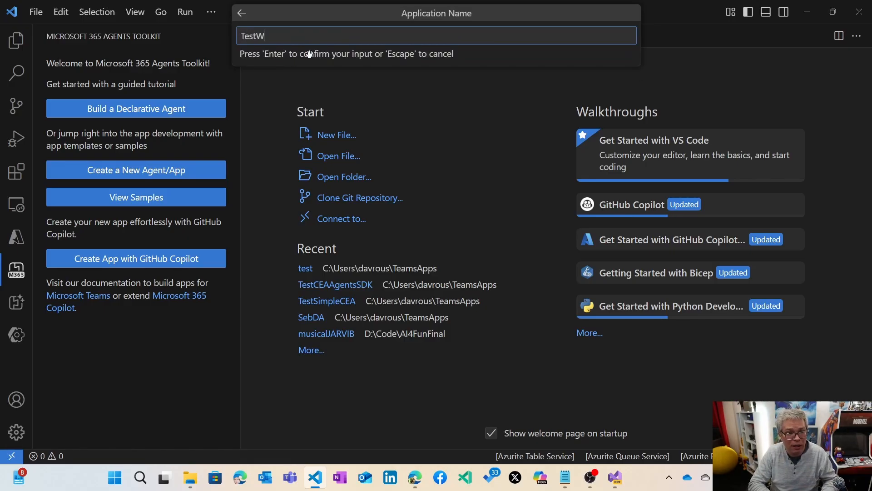
{"action": "type", "text": "eather"}
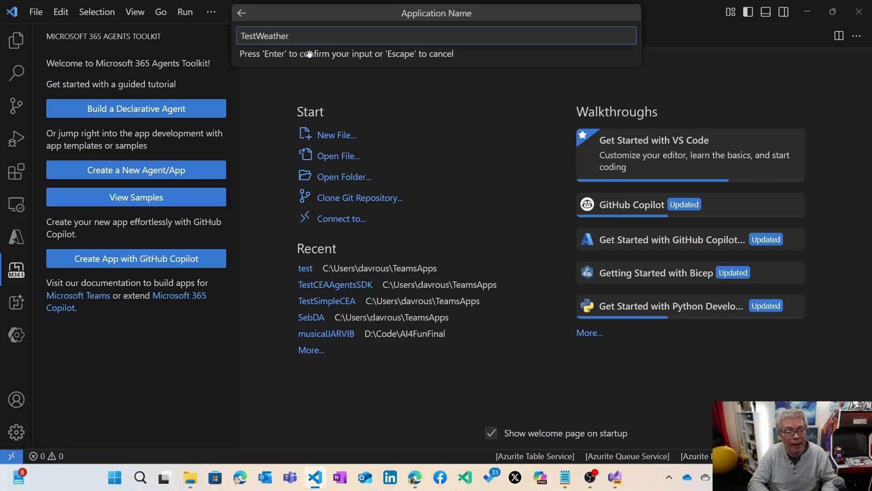
{"action": "type", "text": "LC"}
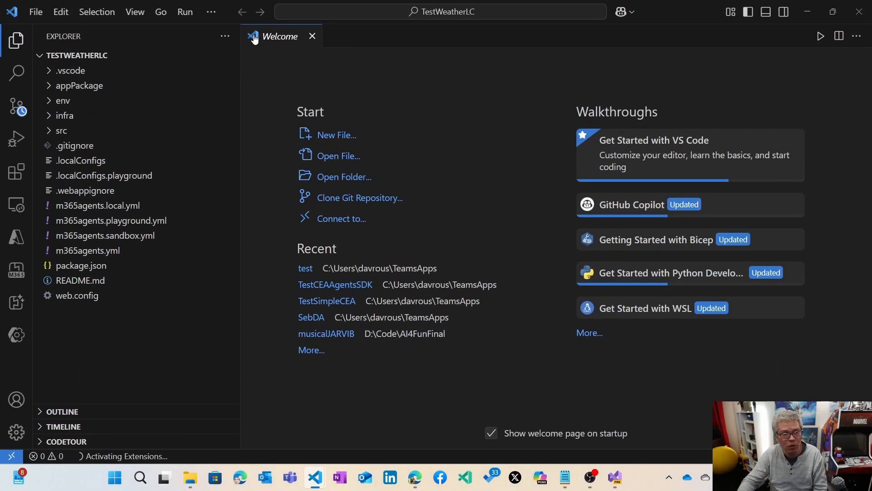
{"action": "mouse_move", "coordinate": [16, 270]}
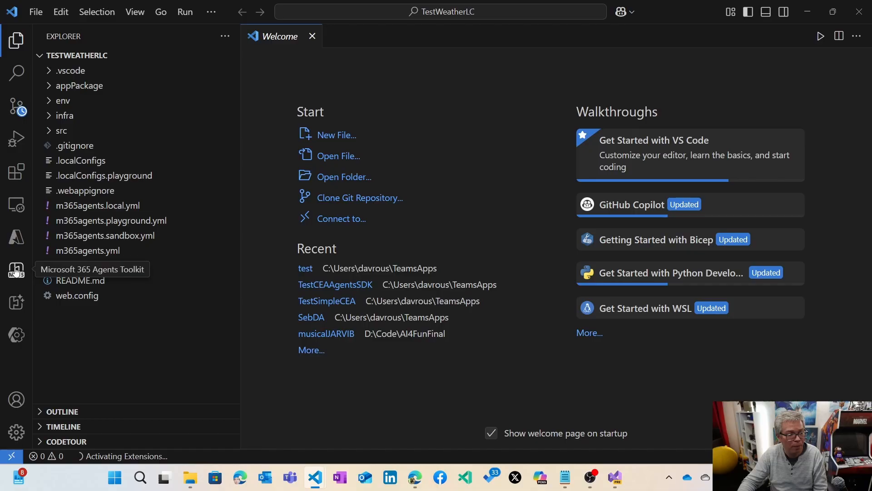
Start debugging TestWeatherLC with the 'Debug in Microsoft 365 Agents Playground' target.
{"action": "left_click", "coordinate": [15, 271]}
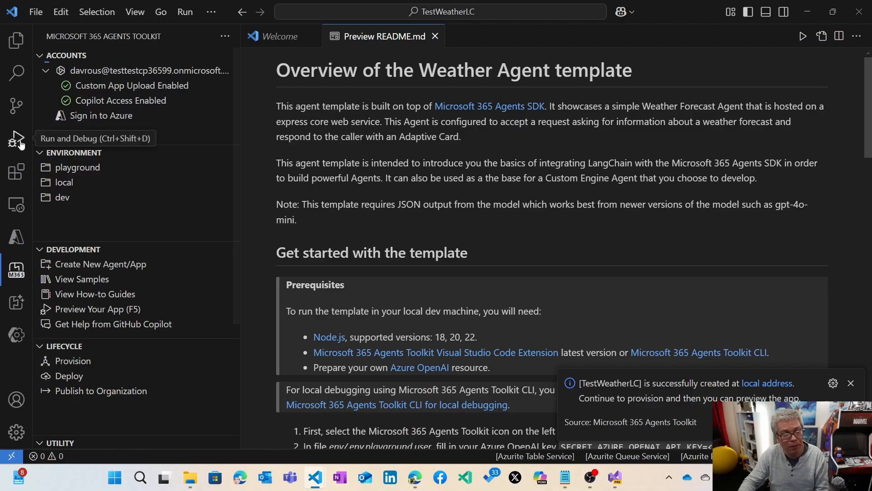
{"action": "left_click", "coordinate": [16, 137]}
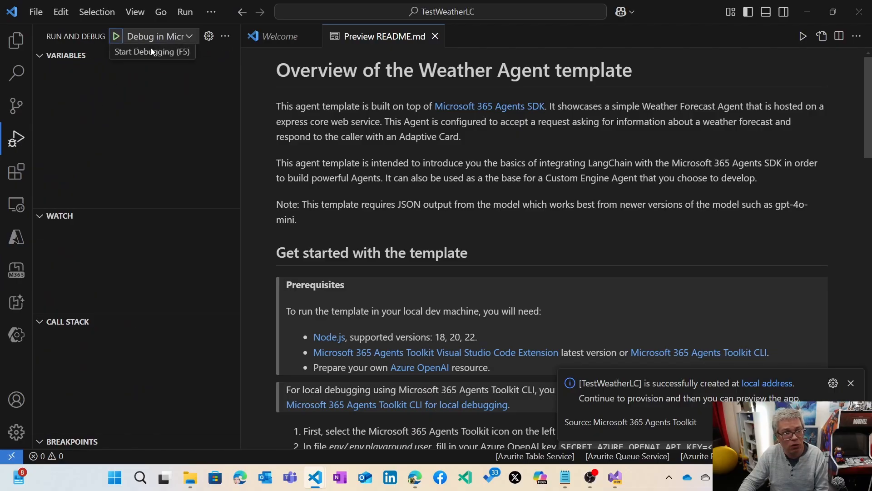
{"action": "left_click", "coordinate": [190, 36]}
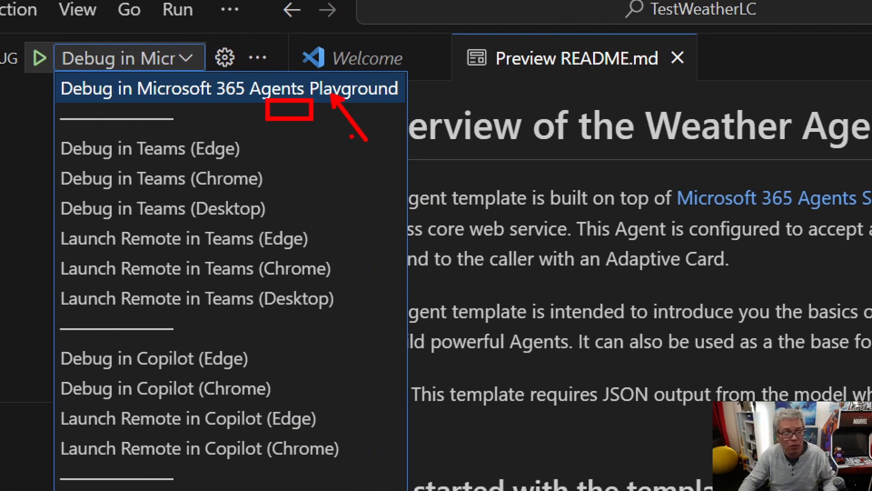
{"action": "left_click", "coordinate": [231, 88]}
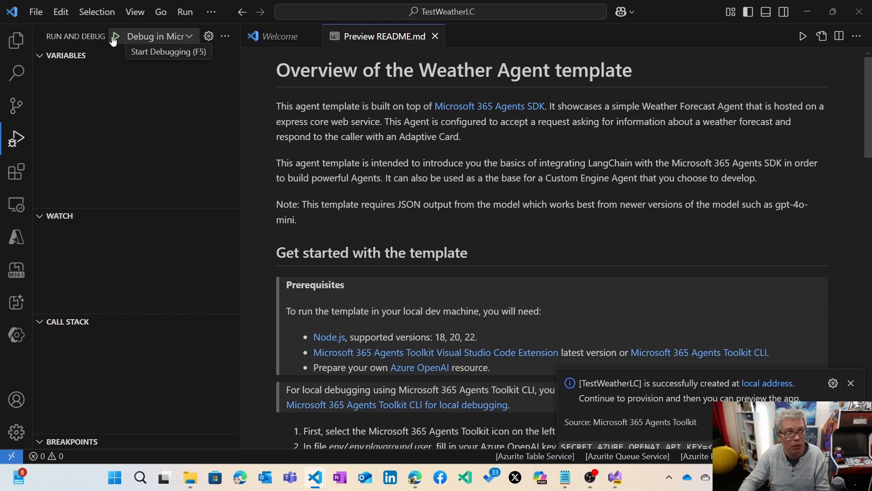
{"action": "left_click", "coordinate": [115, 36]}
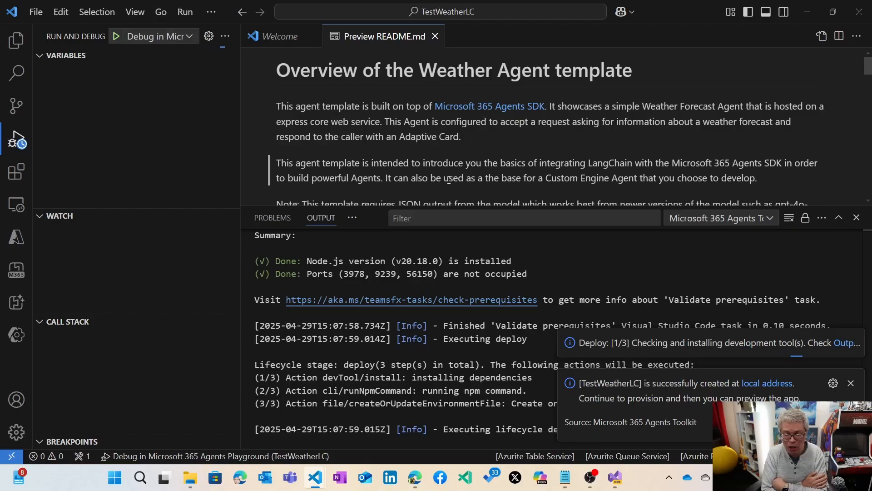
Review src/agent.js and tools/getWeatherTool.js while the agent launches.
{"action": "left_click", "coordinate": [444, 218]}
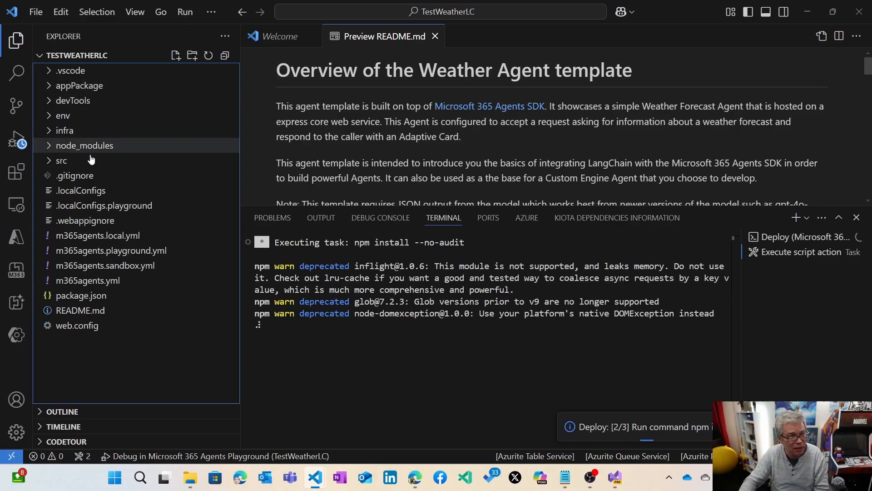
{"action": "left_click", "coordinate": [60, 160]}
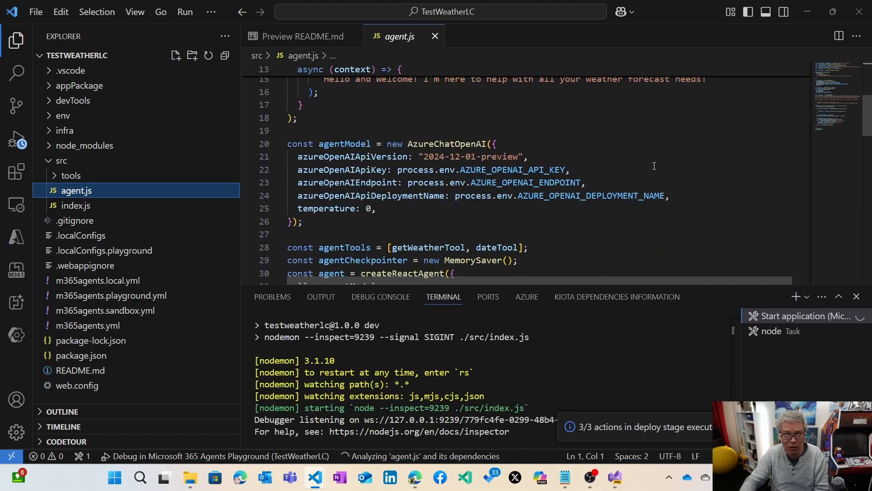
{"action": "scroll", "scroll_direction": "down", "scroll_amount": 3}
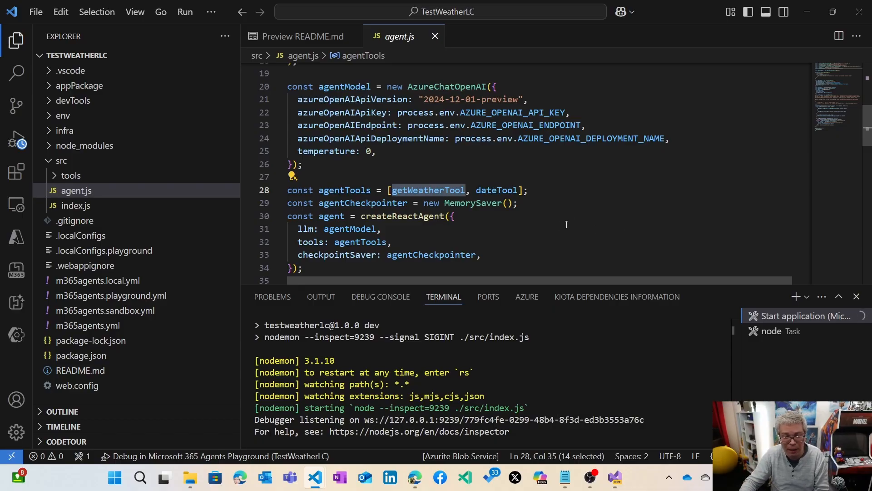
{"action": "left_click", "coordinate": [16, 136]}
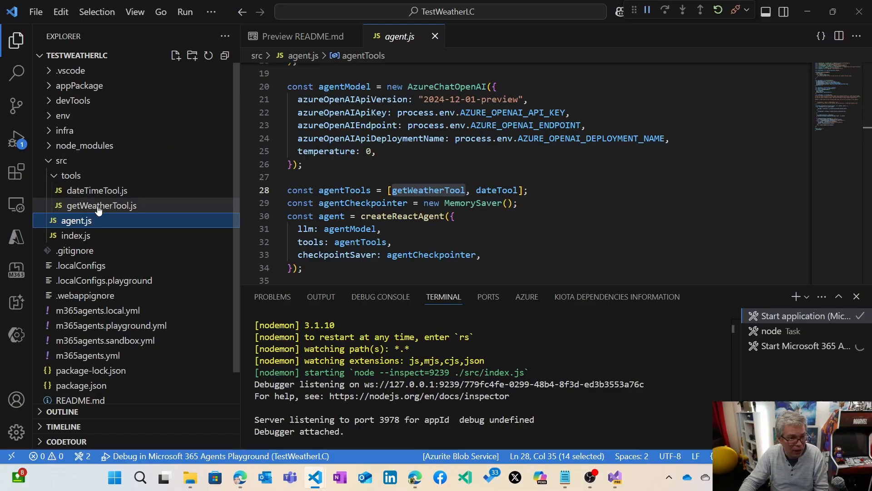
{"action": "left_click", "coordinate": [102, 205]}
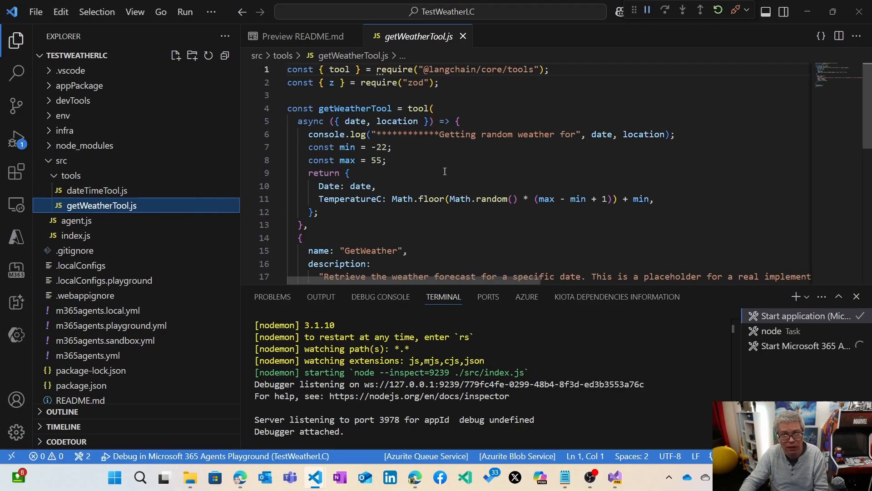
{"action": "scroll", "scroll_direction": "down", "scroll_amount": 3}
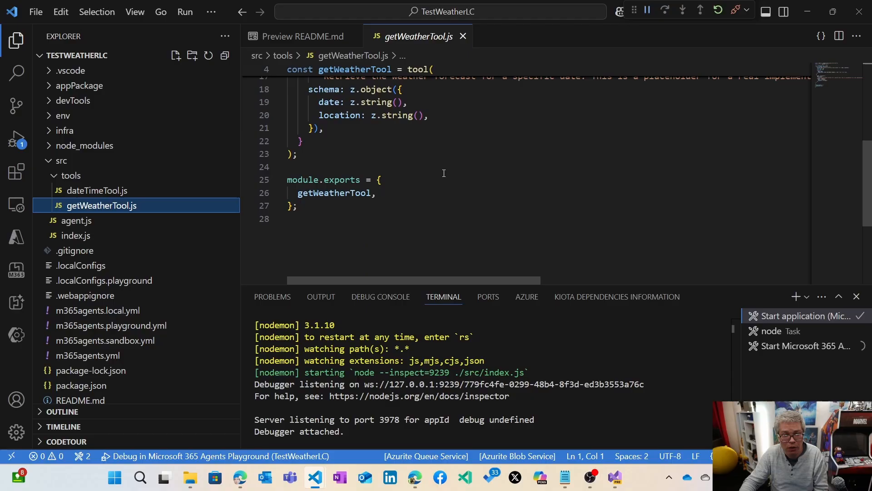
{"action": "scroll", "scroll_direction": "up", "scroll_amount": 3}
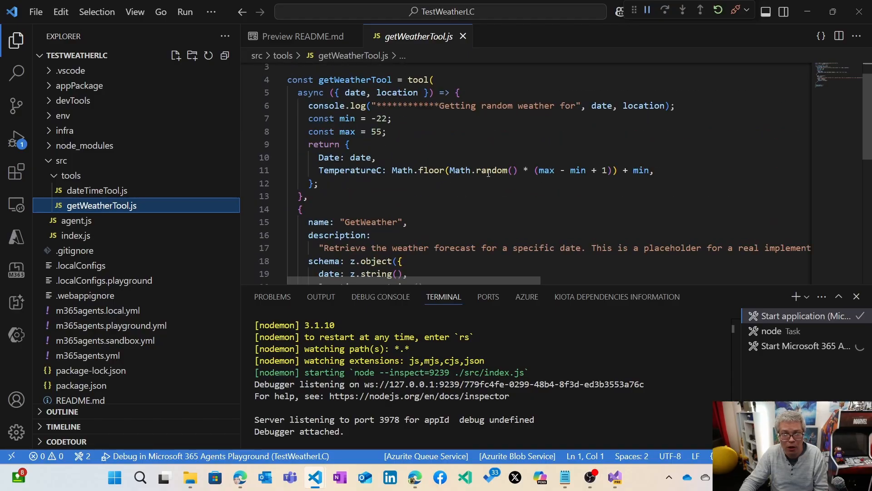
{"action": "left_click", "coordinate": [247, 144]}
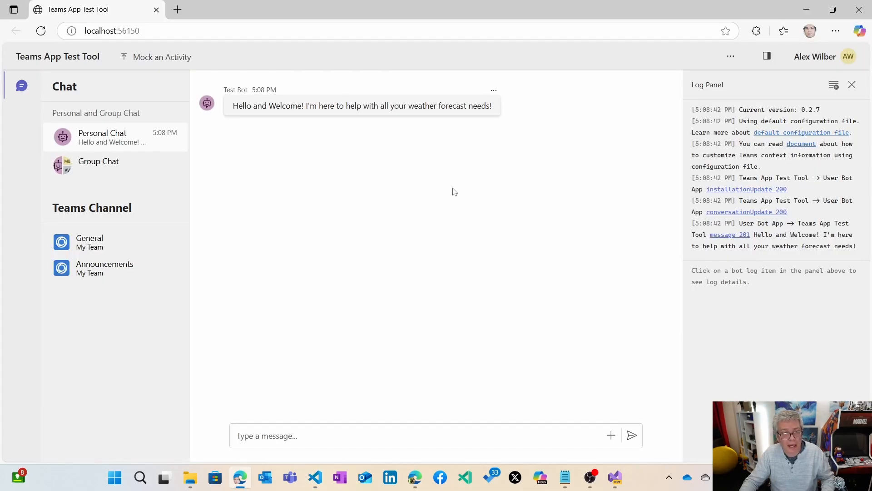
Send the weather bot 'What is the weather in Paris tomorrow?'.
{"action": "left_click", "coordinate": [317, 436]}
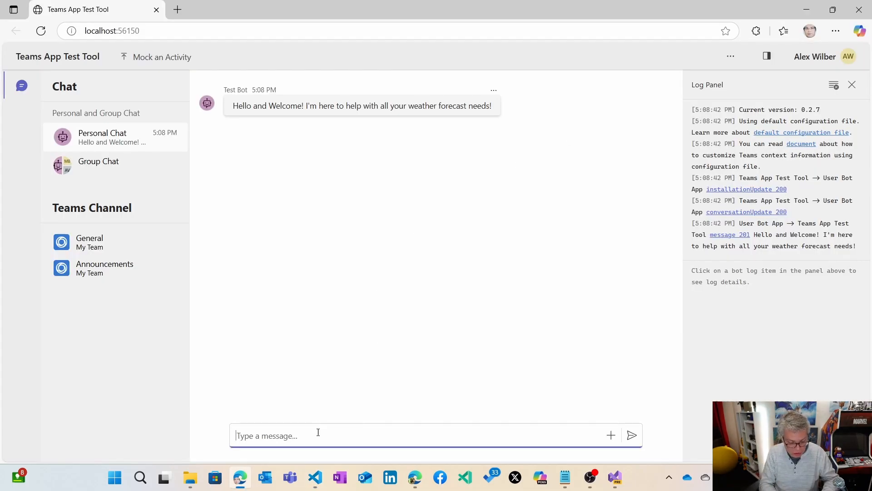
{"action": "type", "text": "What is the wea"}
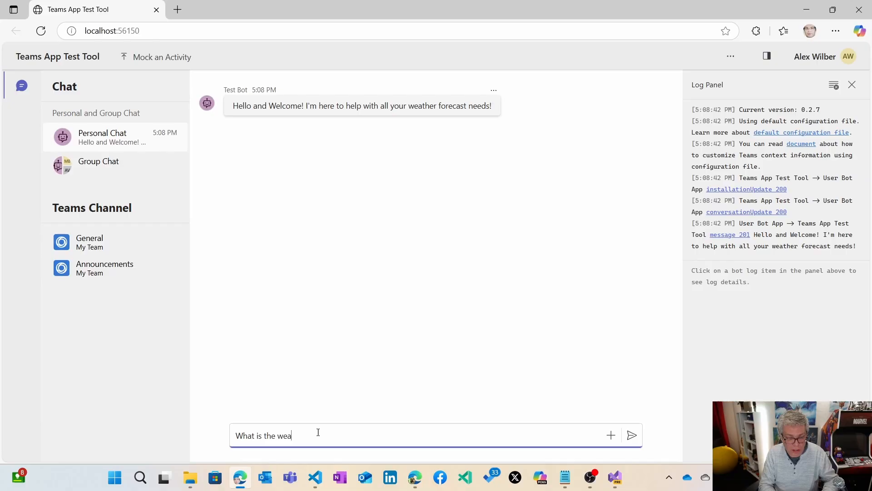
{"action": "type", "text": "ther in Paris"}
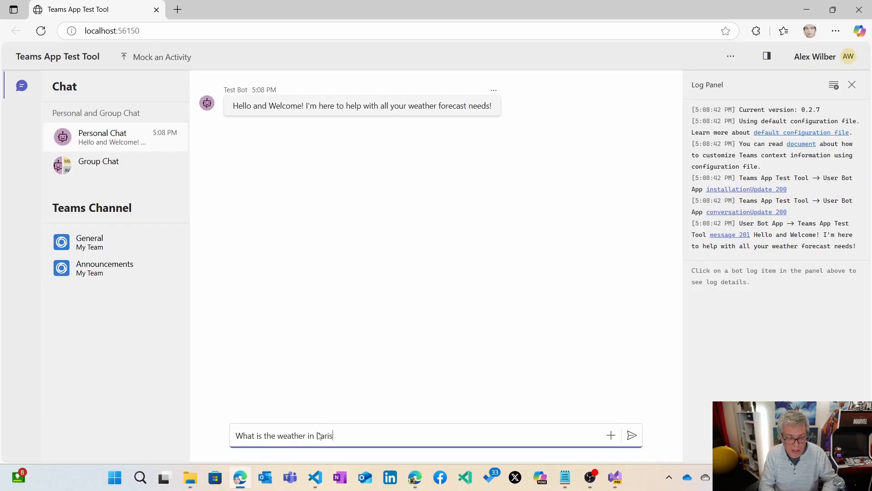
{"action": "type", "text": "tomorrow?"}
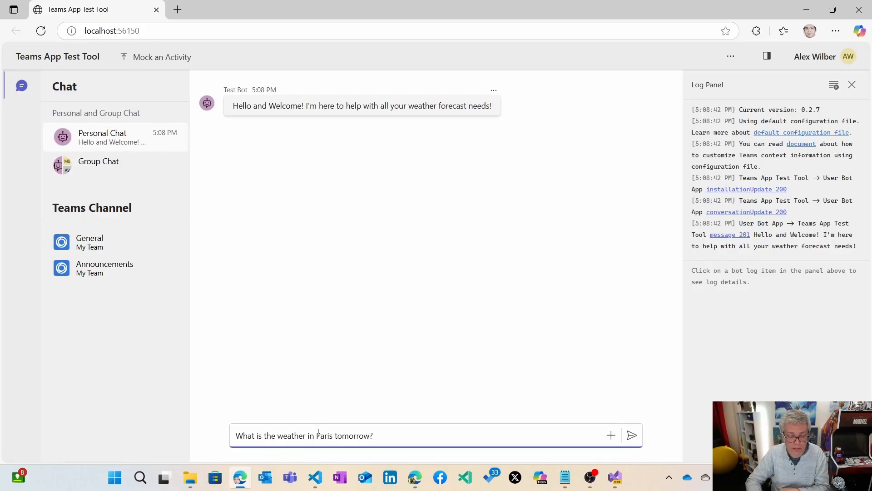
{"action": "left_click", "coordinate": [632, 435]}
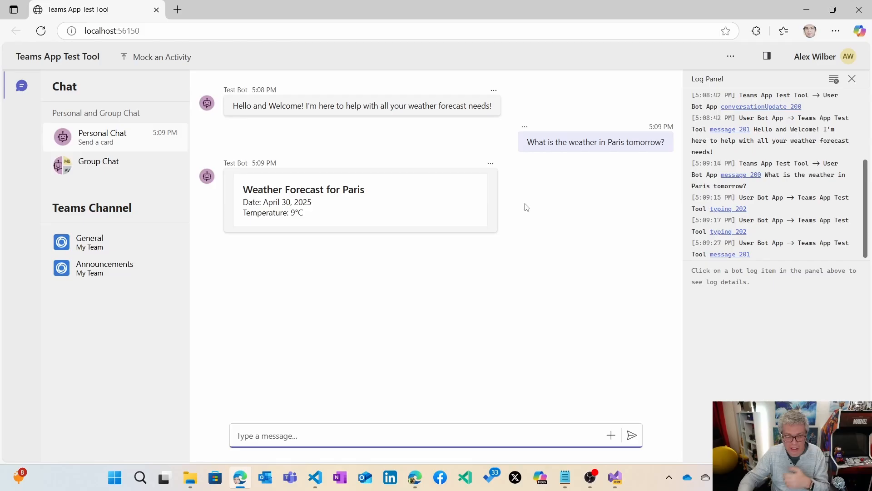
{"action": "mouse_move", "coordinate": [509, 178]}
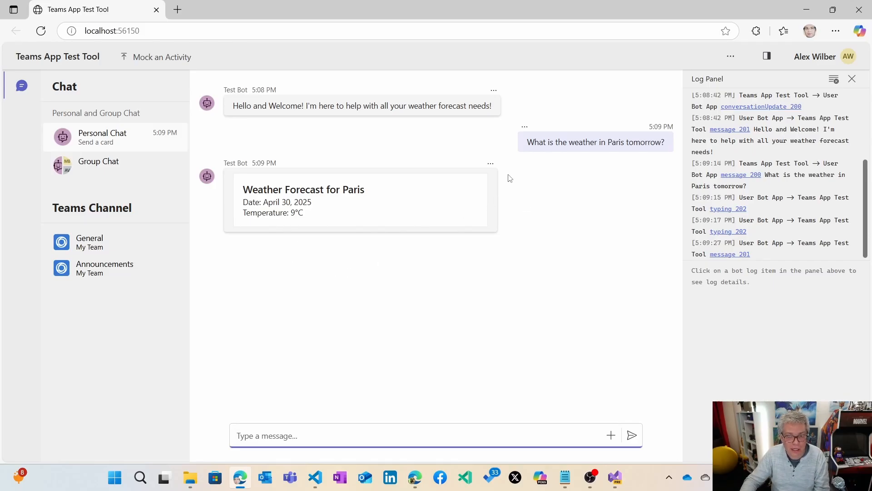
{"action": "mouse_move", "coordinate": [523, 294]}
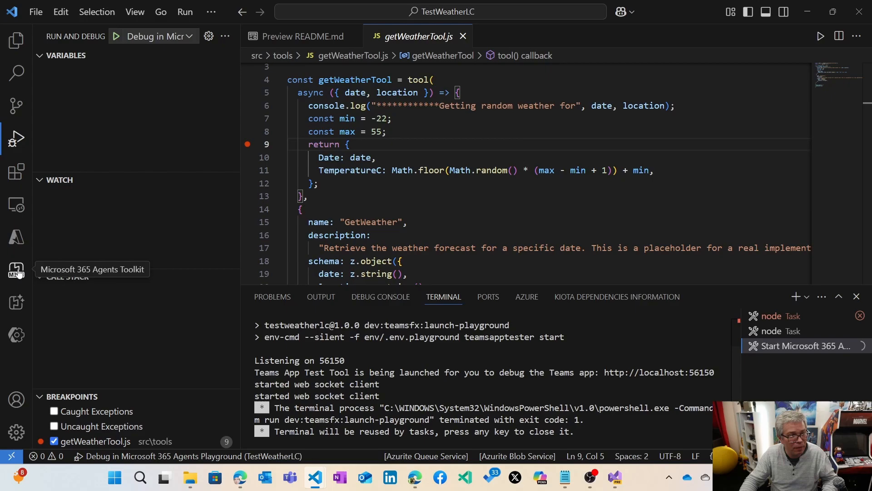
Verify account upload and Copilot access, then start the 'Debug in Copilot (Edge)' session.
{"action": "left_click", "coordinate": [17, 270]}
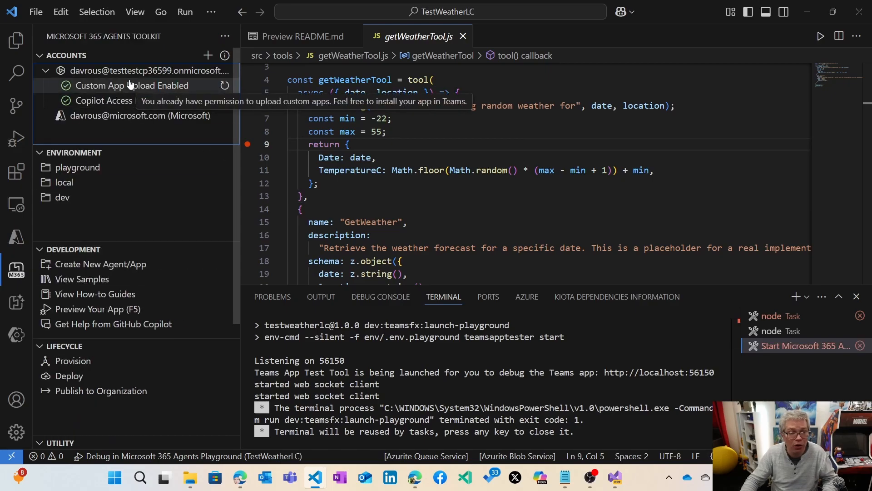
{"action": "mouse_move", "coordinate": [113, 106]}
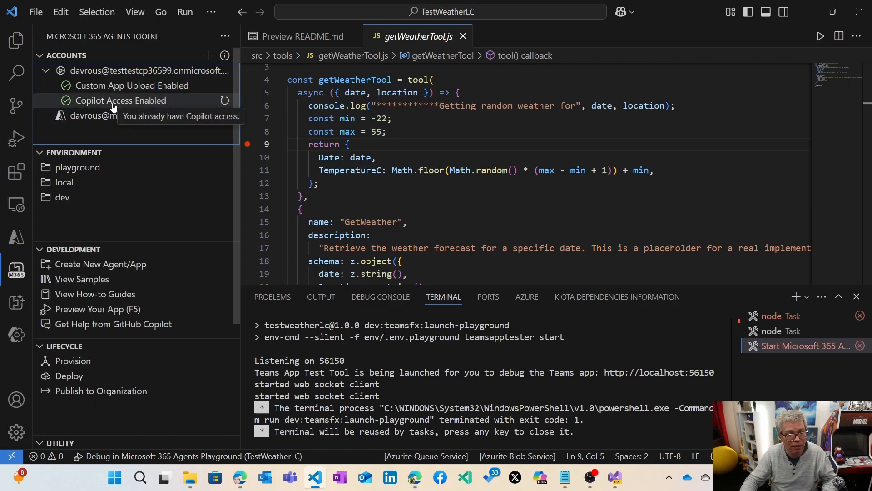
{"action": "mouse_move", "coordinate": [55, 63]}
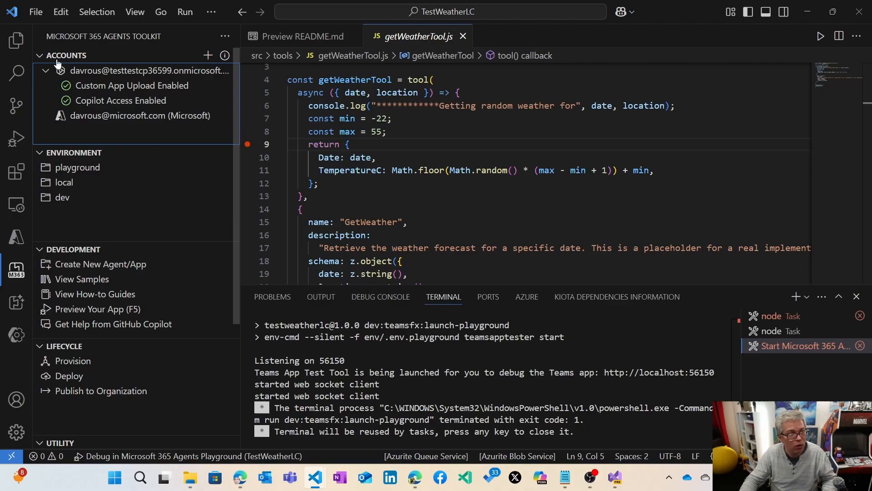
{"action": "left_click", "coordinate": [16, 138]}
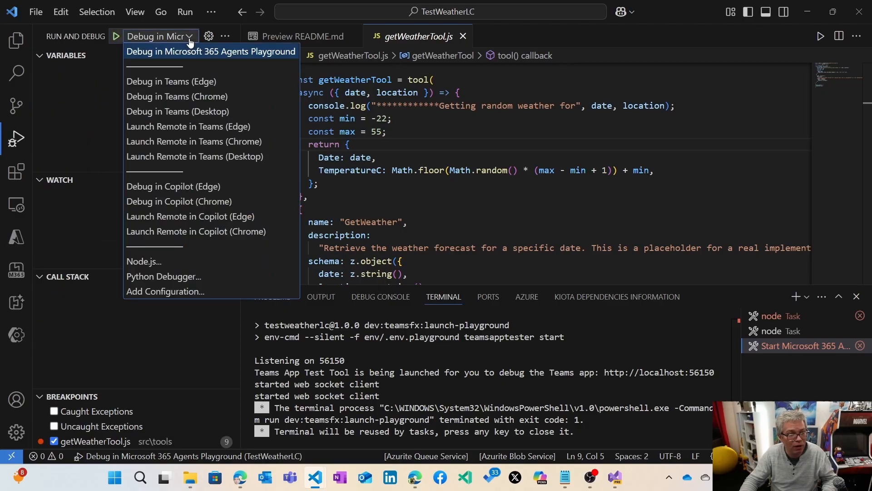
{"action": "mouse_move", "coordinate": [173, 186]}
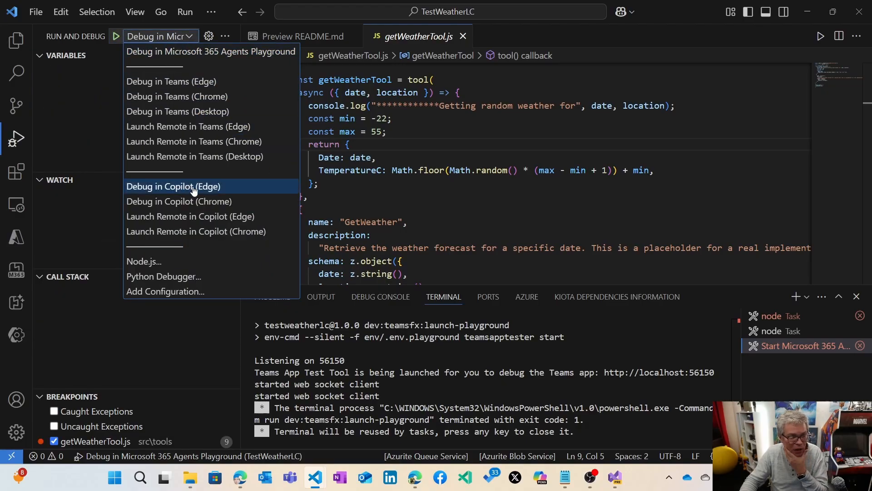
{"action": "mouse_move", "coordinate": [174, 189]}
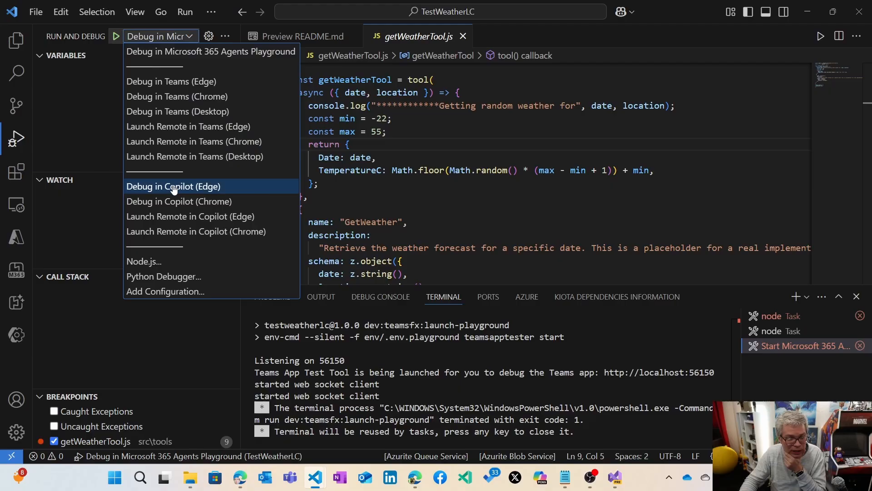
{"action": "left_click", "coordinate": [174, 186]}
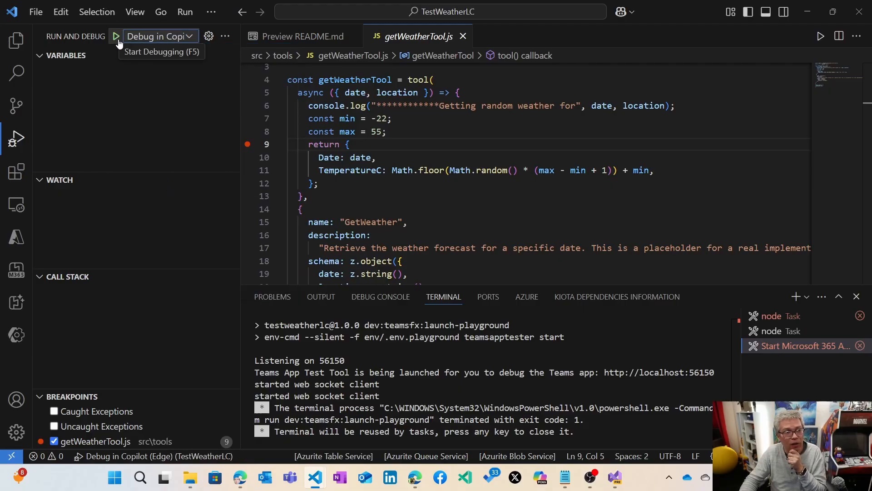
{"action": "left_click", "coordinate": [115, 36]}
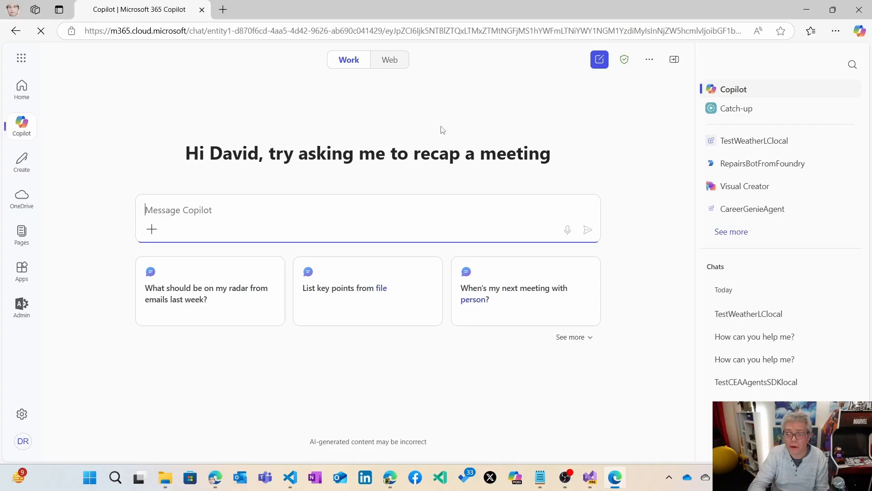
Open the TestWeatherLClocal agent and send it a question about next week's weather.
{"action": "left_click", "coordinate": [754, 140]}
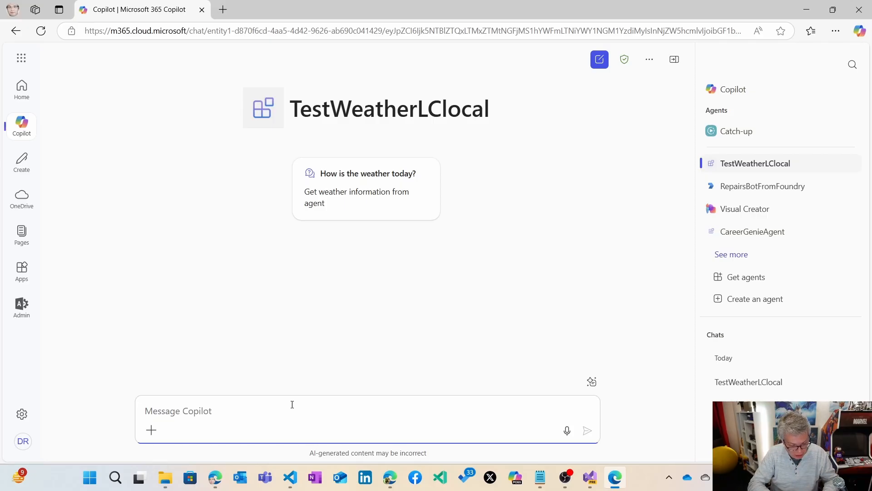
{"action": "type", "text": "What is the w"}
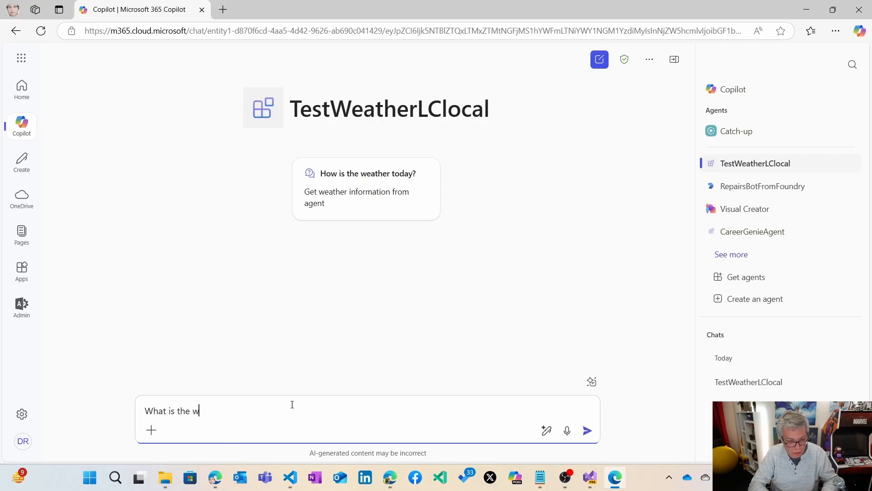
{"action": "type", "text": "eather nextg"}
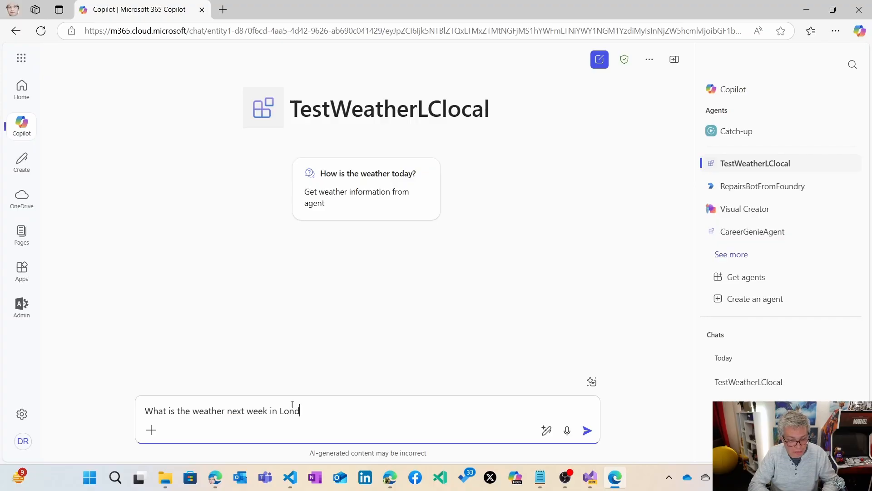
{"action": "left_click", "coordinate": [587, 430]}
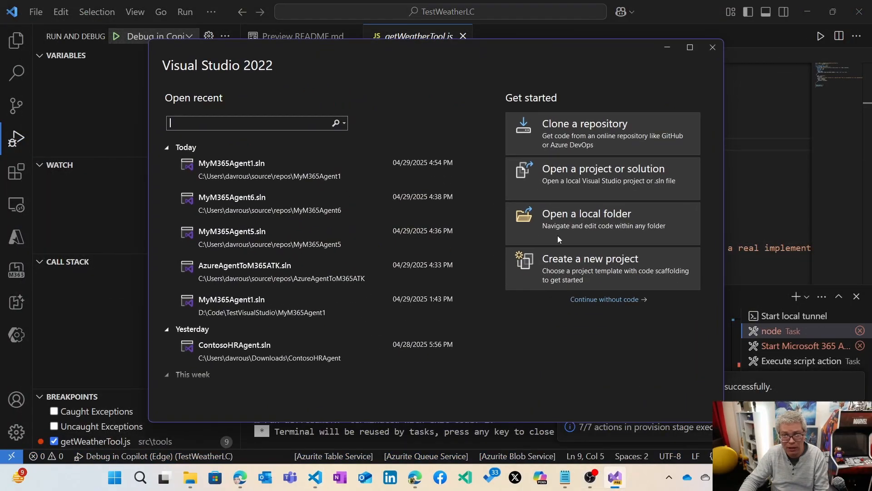
Search 'agent', pick the Microsoft 365 Agents template, and start entering the project name.
{"action": "left_click", "coordinate": [590, 259]}
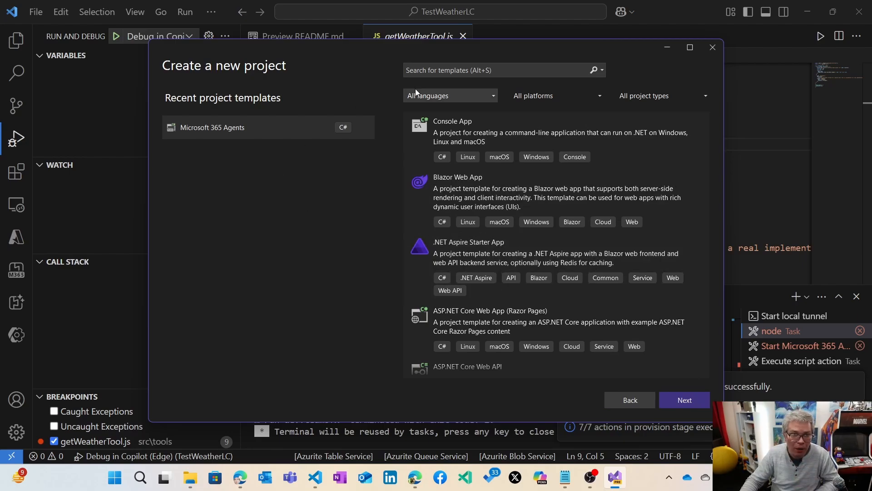
{"action": "type", "text": "agent"}
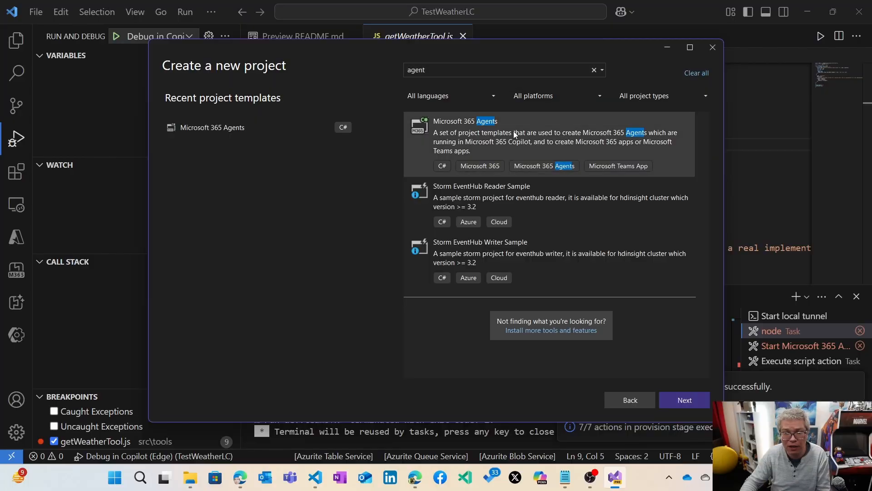
{"action": "left_click", "coordinate": [684, 400]}
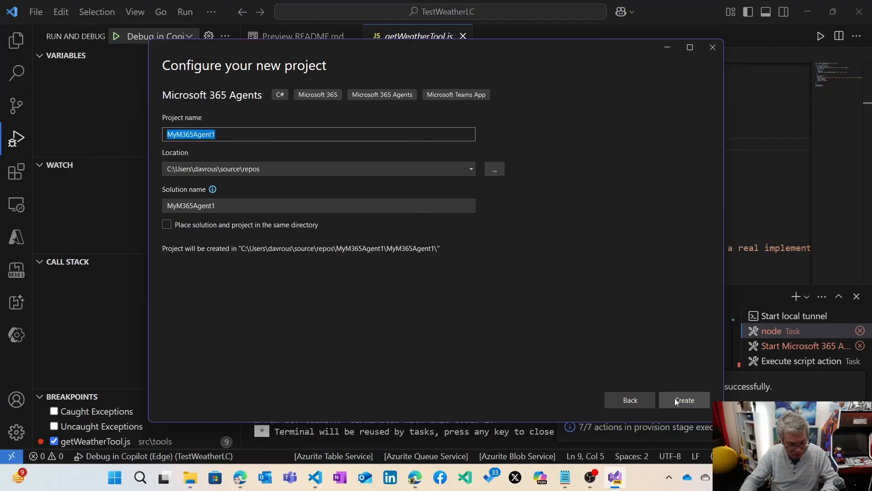
{"action": "type", "text": "TestWeatherS"}
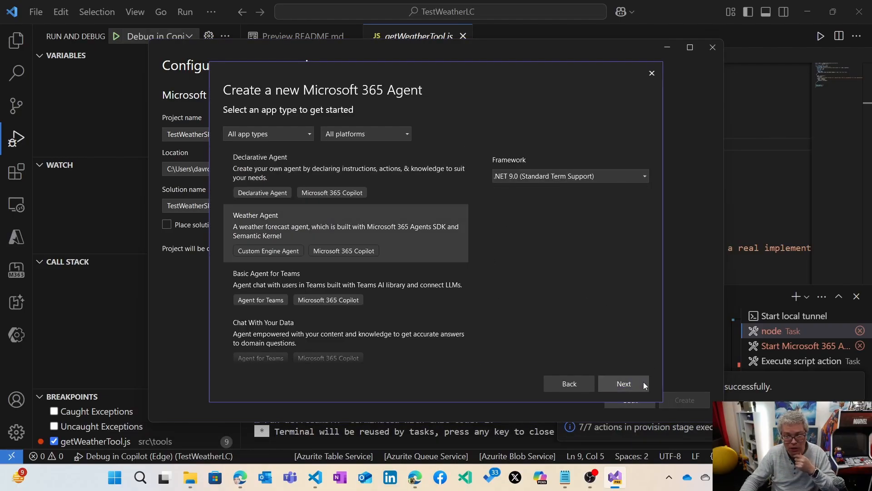
Choose Weather Agent with Azure OpenAI, enter its service settings, and create TestWeatherSK.
{"action": "left_click", "coordinate": [623, 384]}
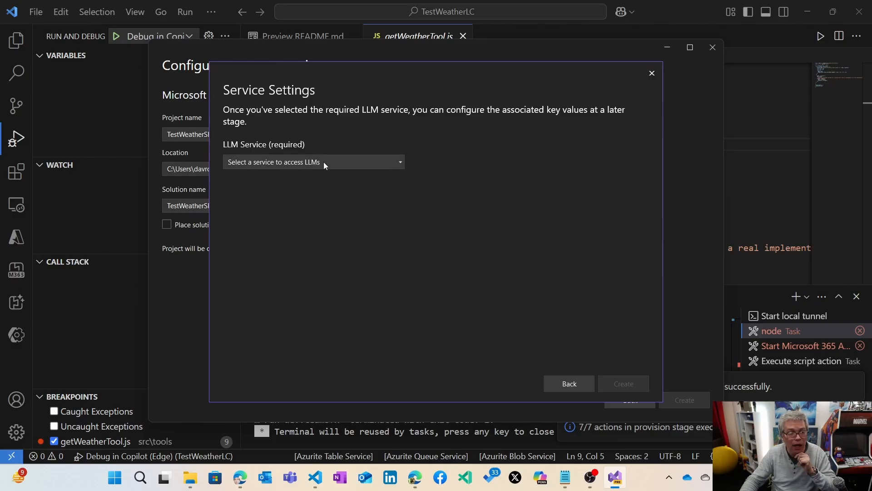
{"action": "left_click", "coordinate": [313, 162]}
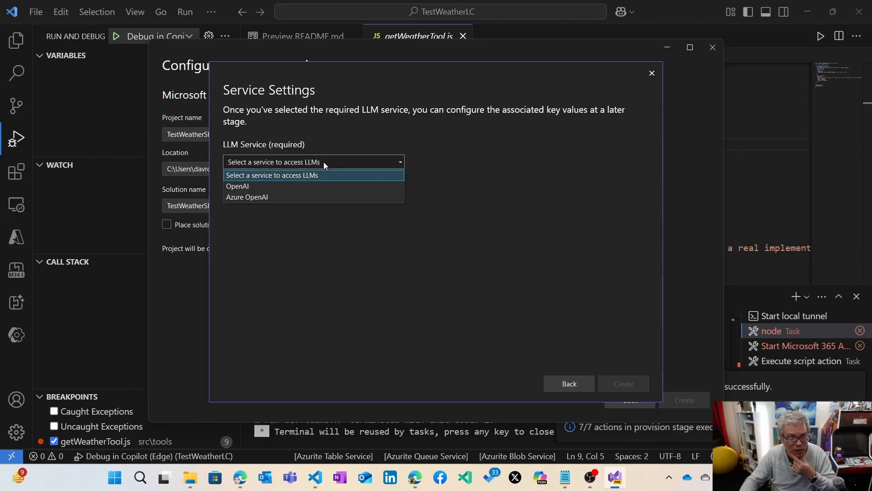
{"action": "mouse_move", "coordinate": [261, 197]}
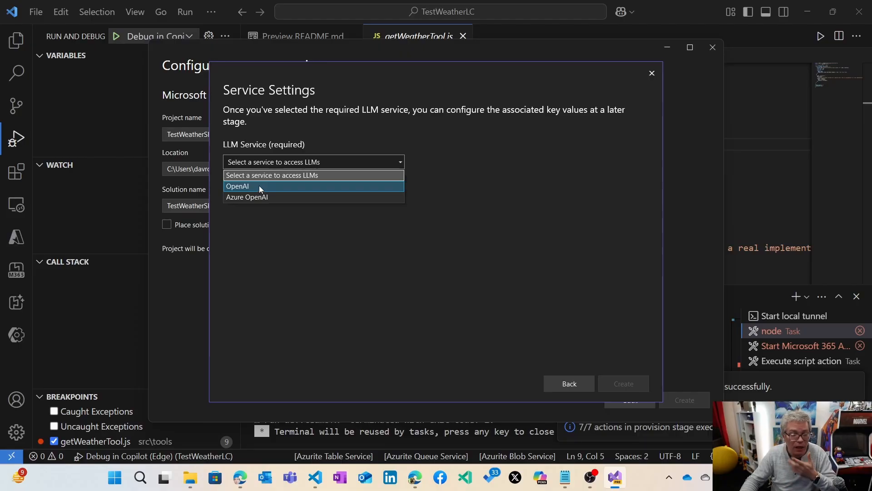
{"action": "left_click", "coordinate": [248, 196]}
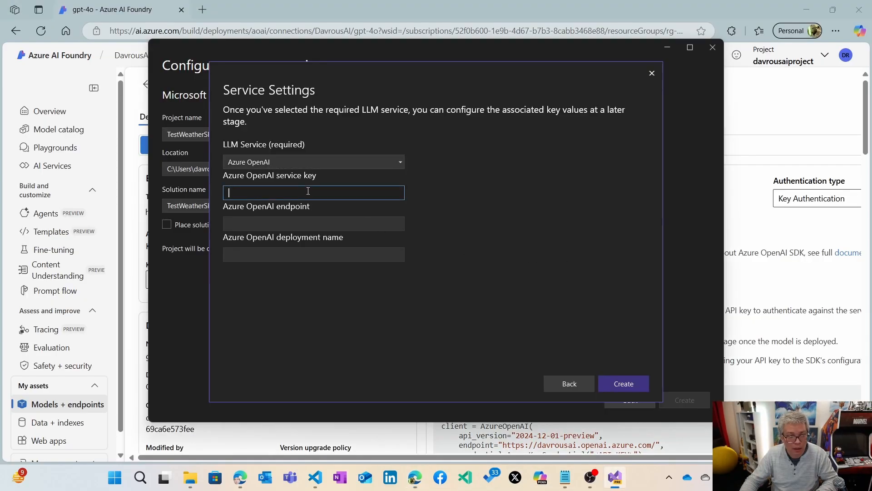
{"action": "left_click", "coordinate": [651, 73]}
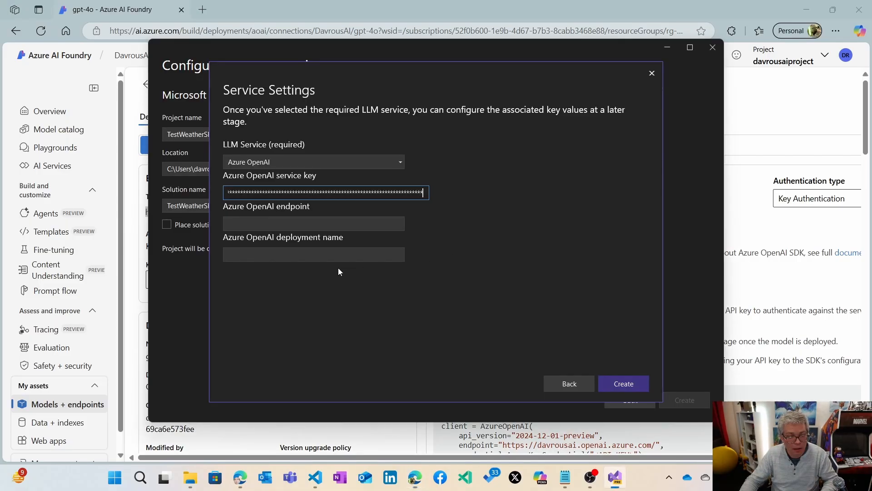
{"action": "left_click", "coordinate": [651, 72]}
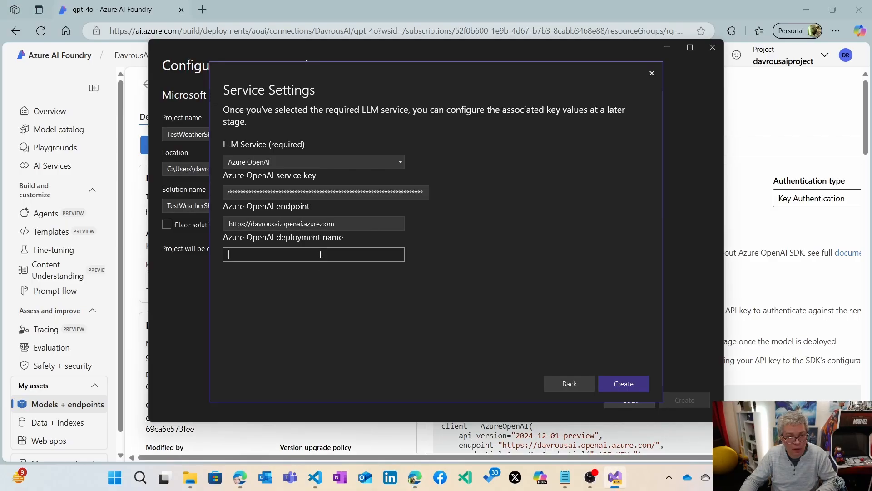
{"action": "left_click", "coordinate": [623, 384]}
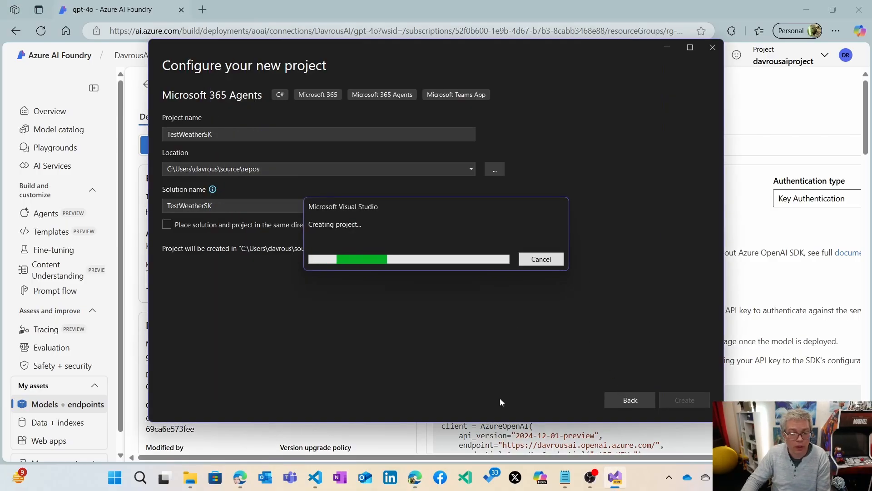
{"action": "mouse_move", "coordinate": [492, 421]}
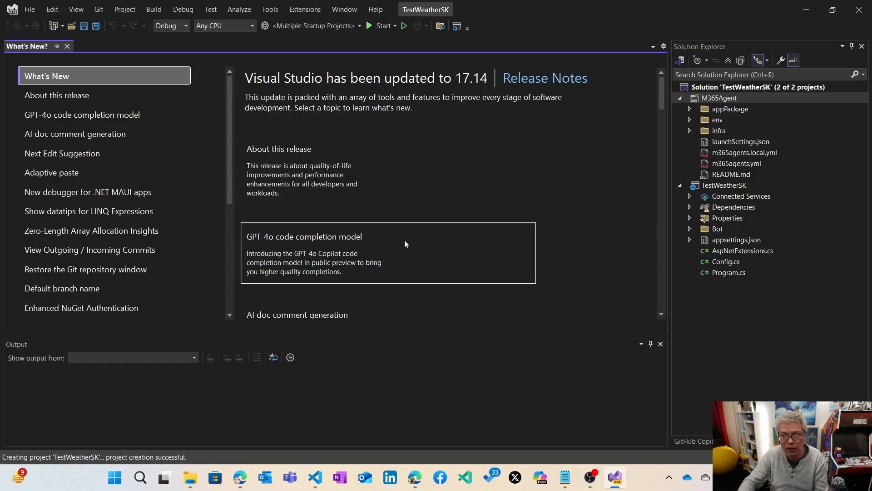
Close the release notes and review Program.cs, including the AddAzureOpenAIChatCompletion registration.
{"action": "left_click", "coordinate": [67, 46]}
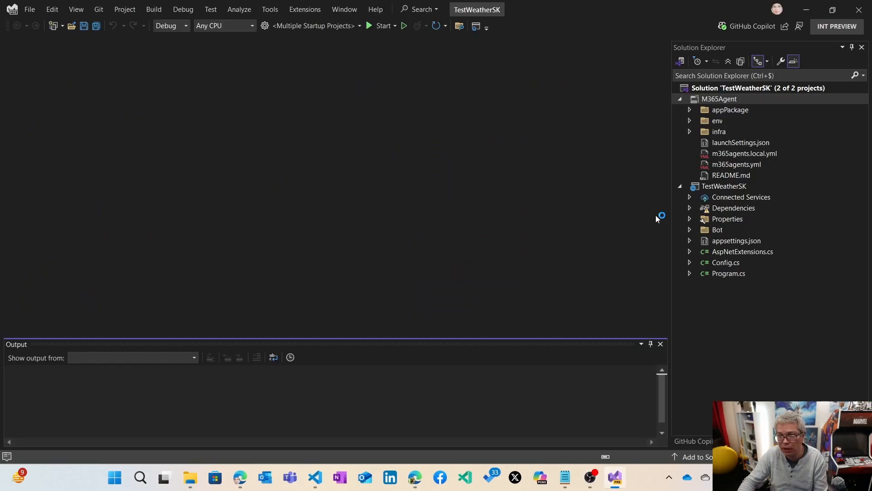
{"action": "double_click", "coordinate": [731, 174]}
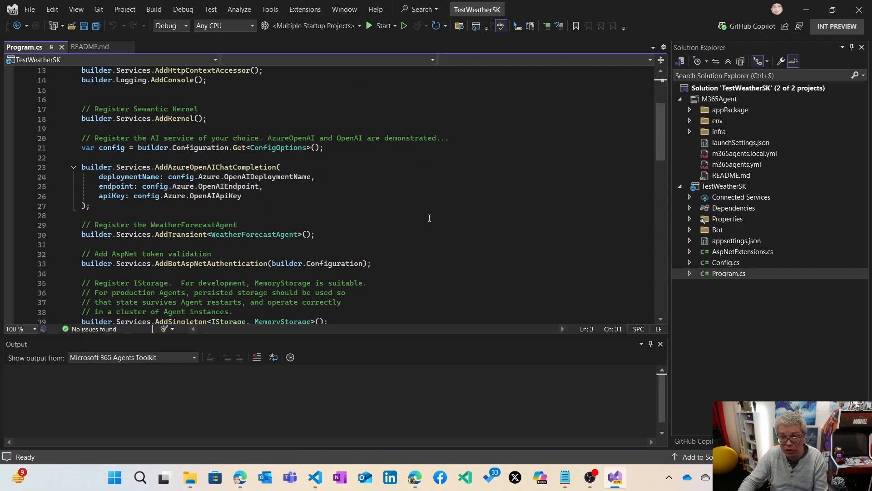
{"action": "double_click", "coordinate": [216, 166]}
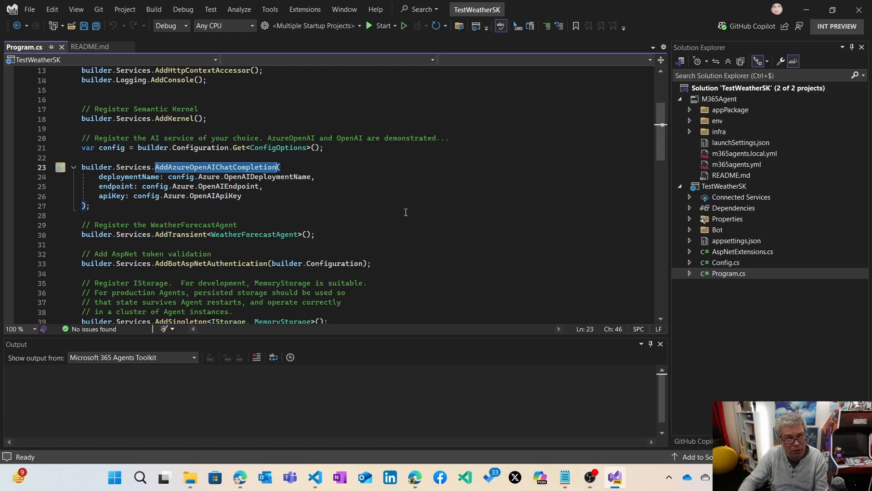
{"action": "scroll", "scroll_direction": "down", "scroll_amount": 3}
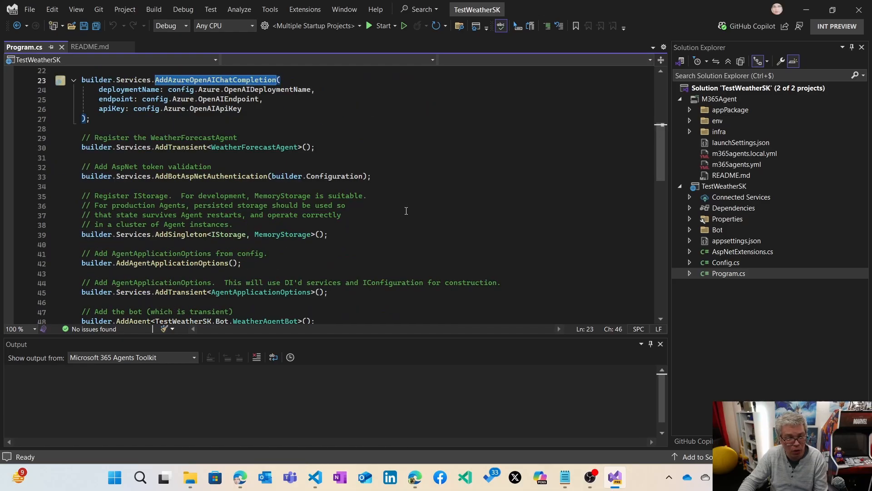
{"action": "scroll", "scroll_direction": "down", "scroll_amount": 3}
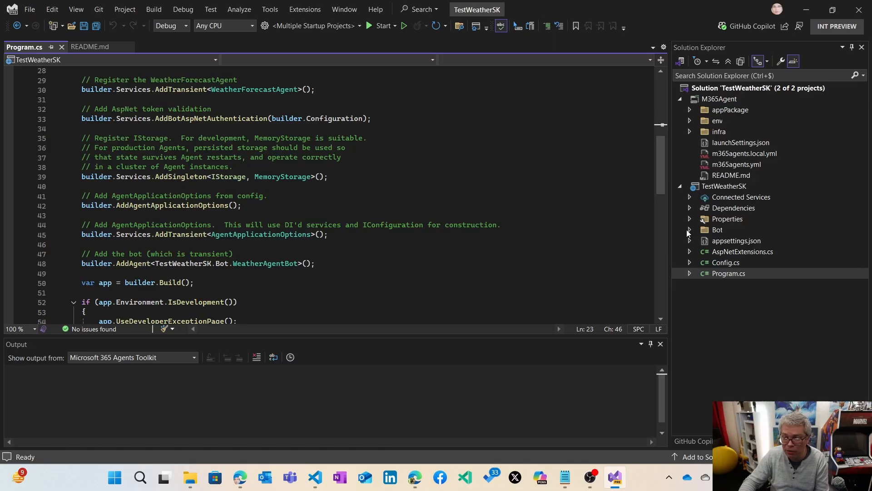
Expand the Bot folder and open WeatherForecastPlugin.cs.
{"action": "left_click", "coordinate": [689, 229]}
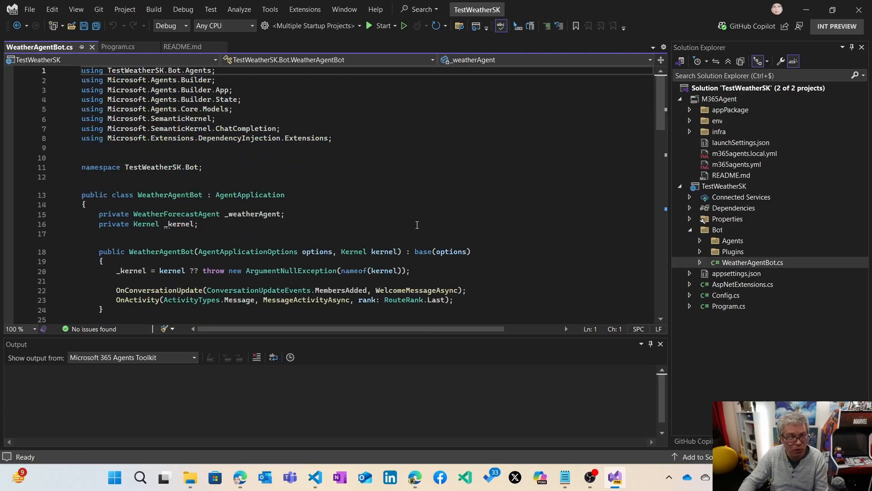
{"action": "scroll", "scroll_direction": "down", "scroll_amount": 3}
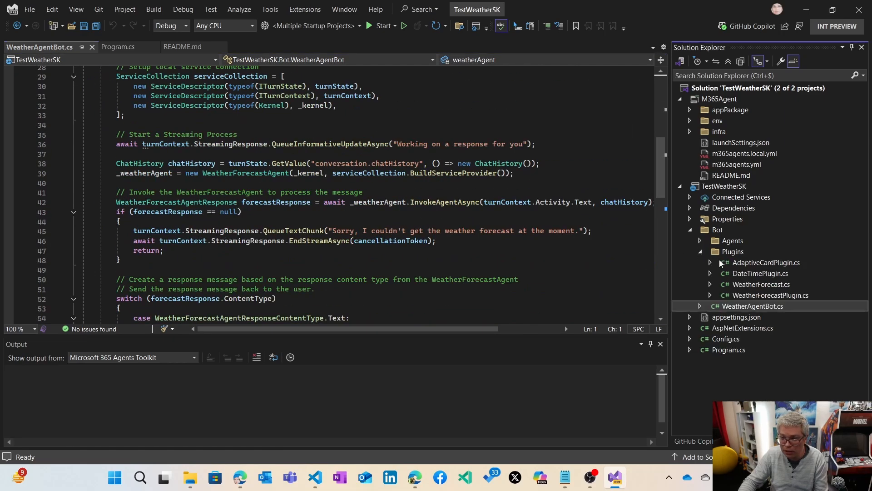
{"action": "mouse_move", "coordinate": [770, 271]}
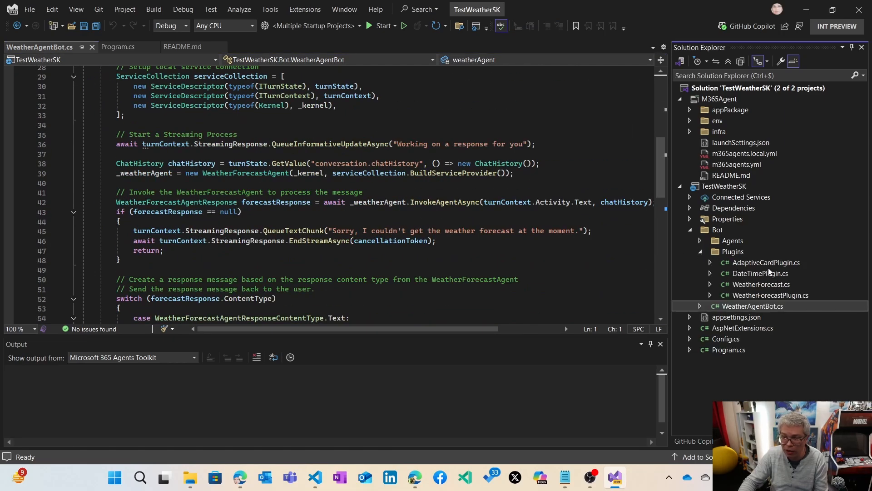
{"action": "mouse_move", "coordinate": [761, 275]}
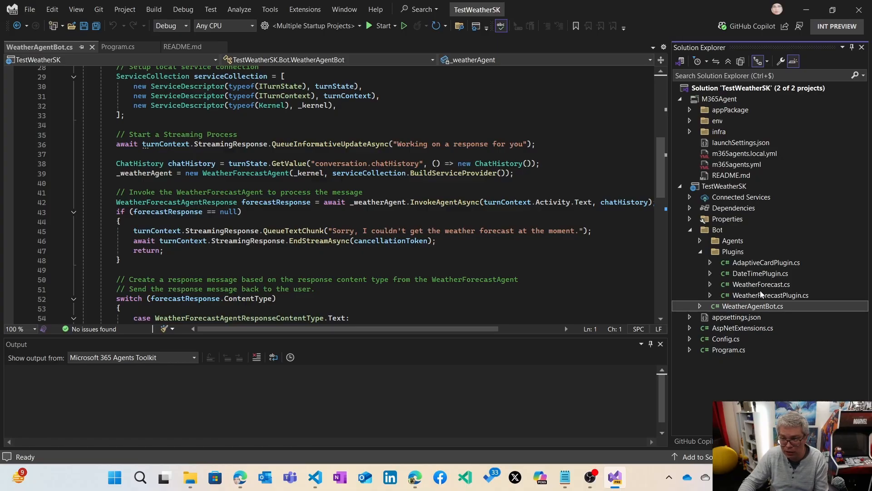
{"action": "double_click", "coordinate": [770, 295]}
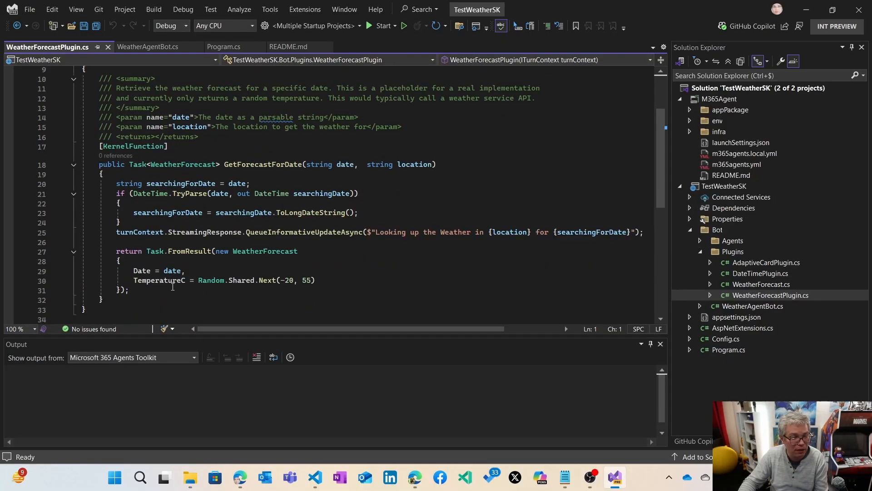
Start debugging the agent using the 'Microsoft Teams (browser)' launch profile.
{"action": "double_click", "coordinate": [159, 280]}
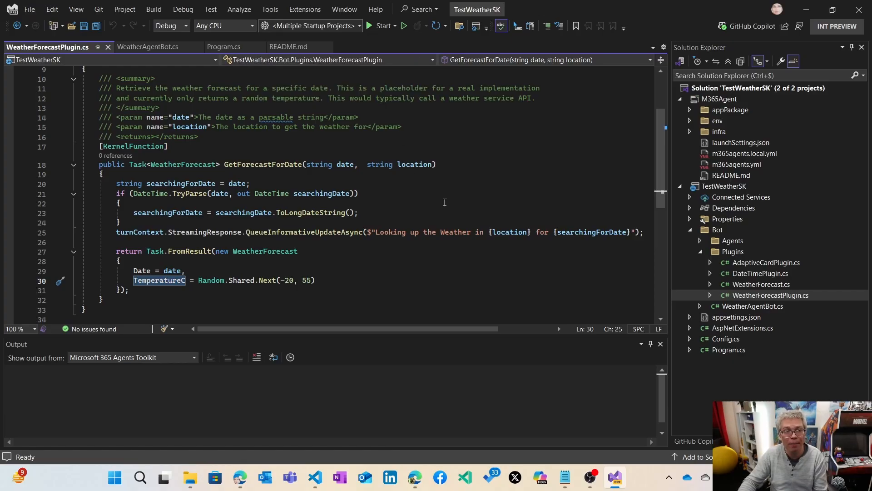
{"action": "left_click", "coordinate": [397, 26]}
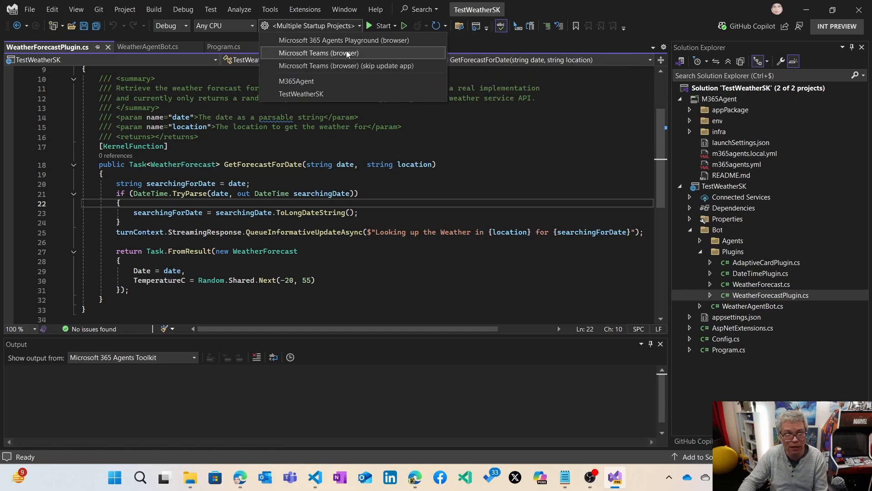
{"action": "left_click", "coordinate": [319, 53]}
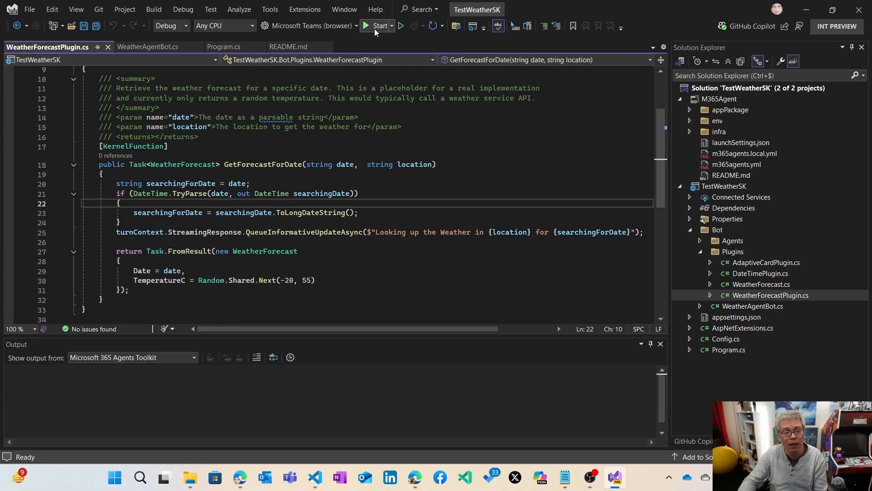
{"action": "mouse_move", "coordinate": [378, 25]}
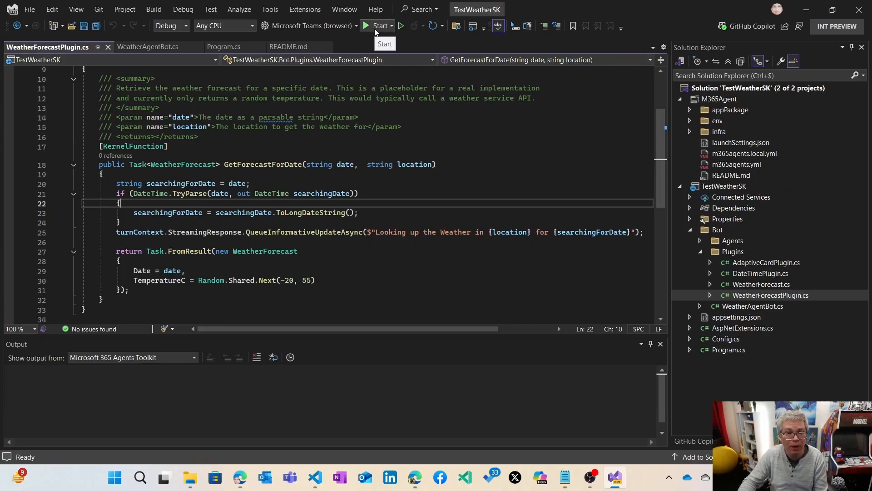
{"action": "left_click", "coordinate": [377, 26]}
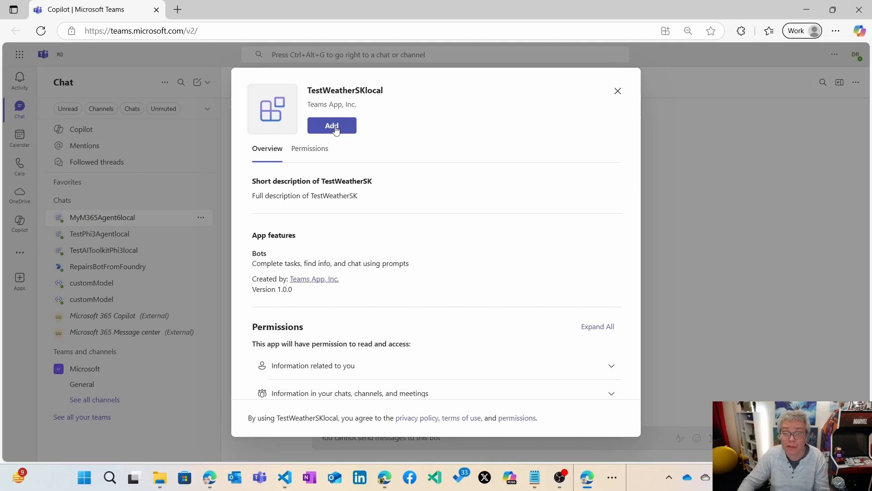
Add the TestWeatherSKlocal app to Teams and open it once installed.
{"action": "left_click", "coordinate": [332, 126]}
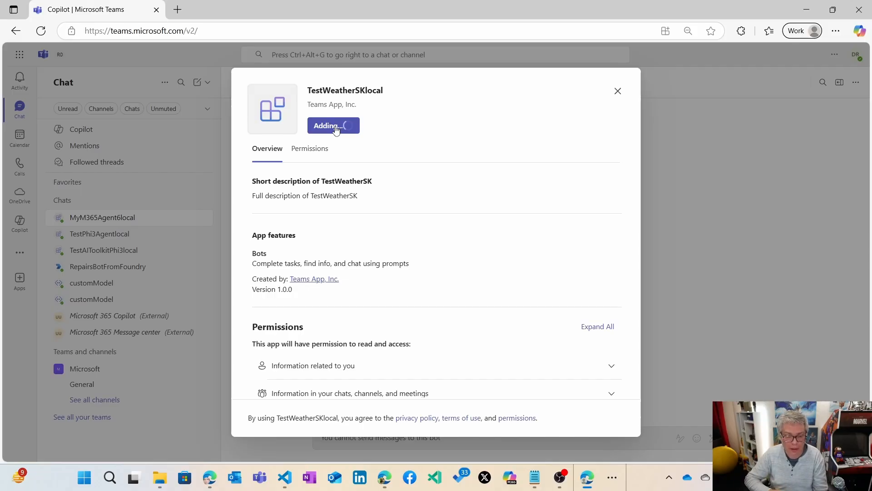
{"action": "left_click", "coordinate": [333, 125]}
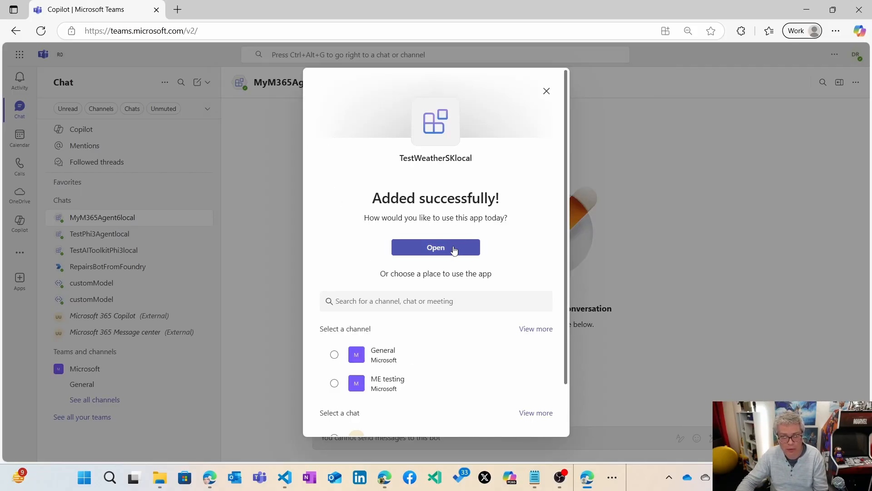
{"action": "left_click", "coordinate": [435, 247]}
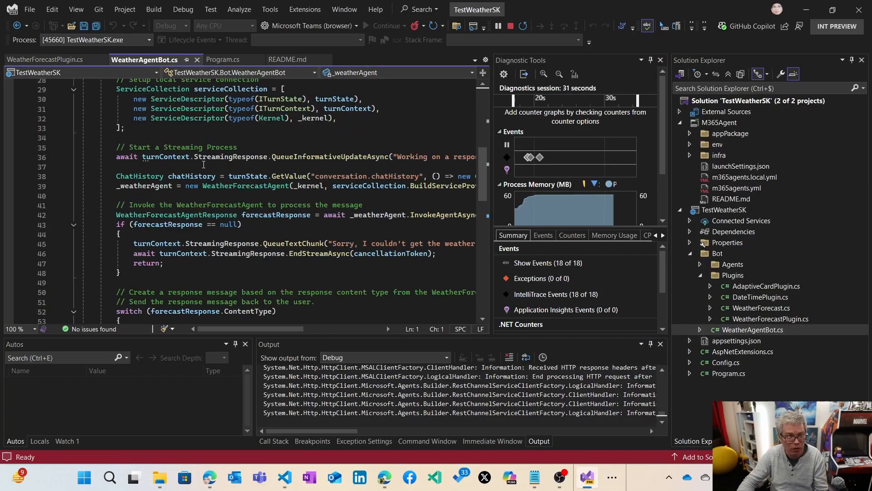
Scroll through WeatherAgentBot.cs, then return to the TestWeatherSKlocal chat in Teams.
{"action": "scroll", "scroll_direction": "down", "scroll_amount": 3}
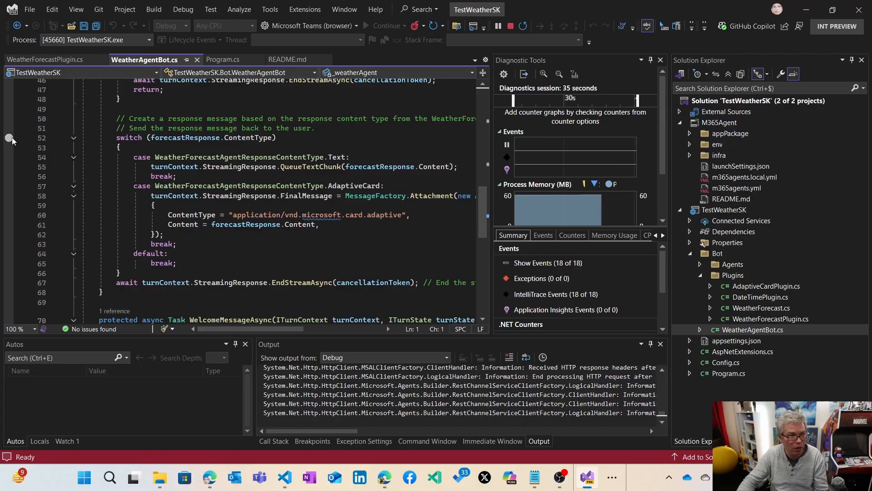
{"action": "left_click", "coordinate": [9, 137]}
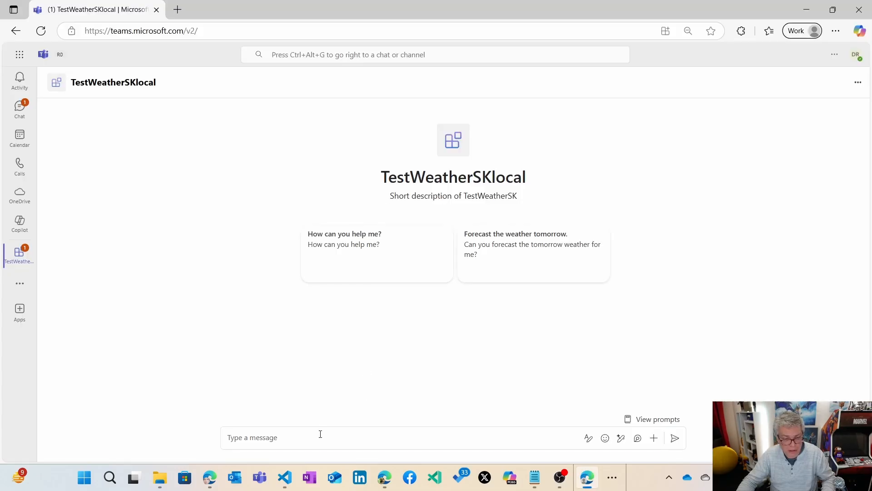
Send 'What is the weather in 3 days in Seattle?' to the agent.
{"action": "type", "text": "What is the weather"}
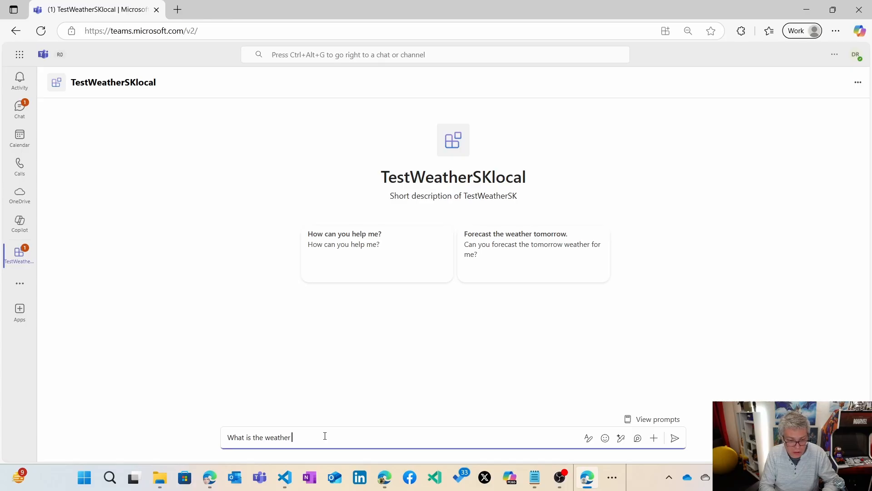
{"action": "type", "text": "in 3 days in"}
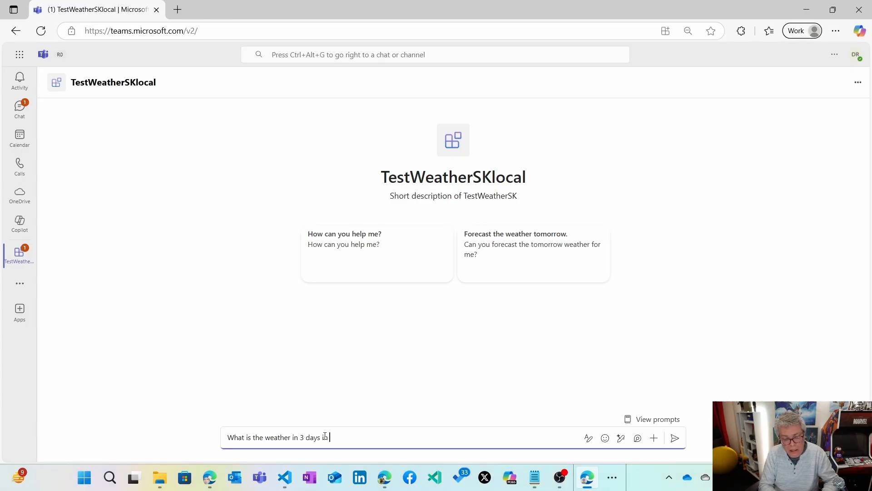
{"action": "type", "text": "Seattle?"}
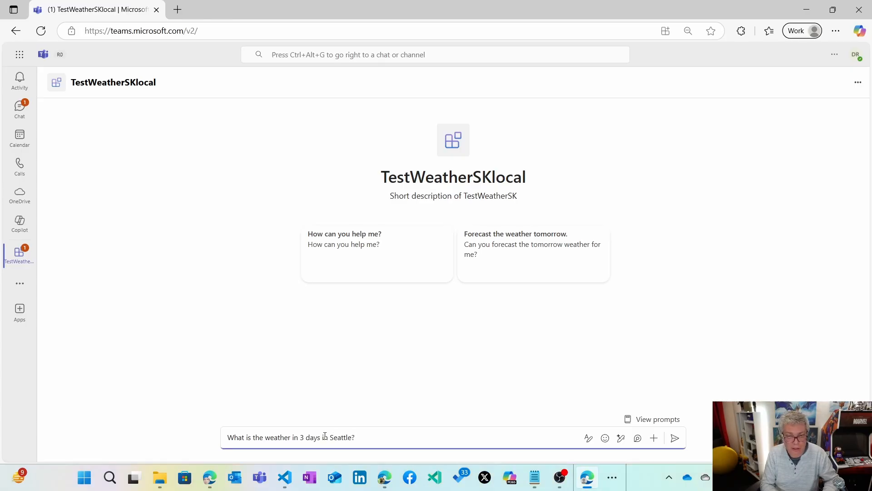
{"action": "left_click", "coordinate": [675, 438]}
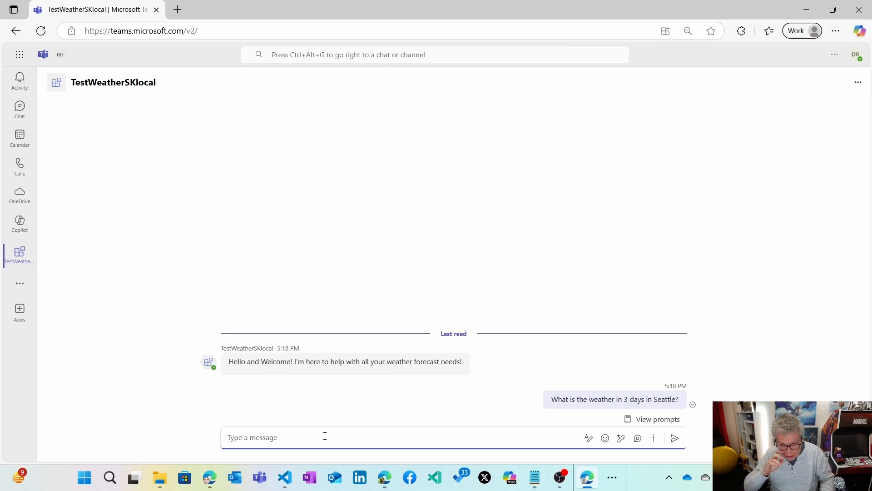